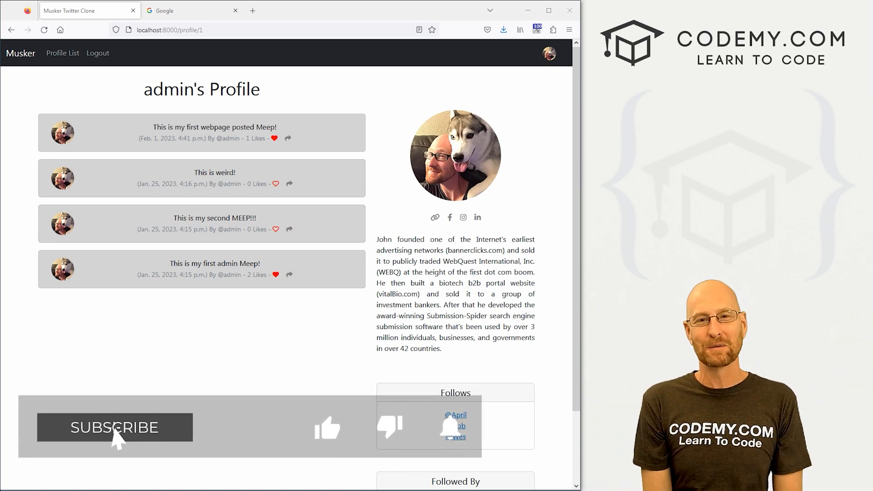
# - Show codemy.com in Firefox and scroll down through its online courses list
pyautogui.click(113, 428)
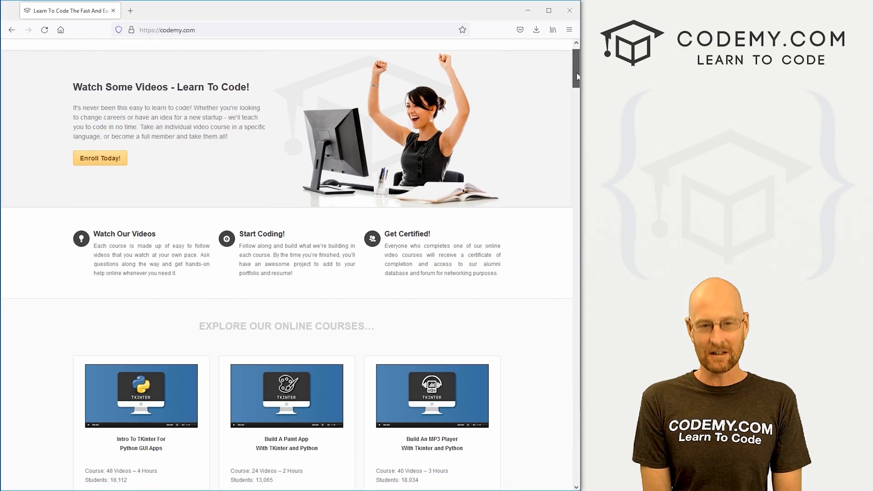
pyautogui.scroll(-3)
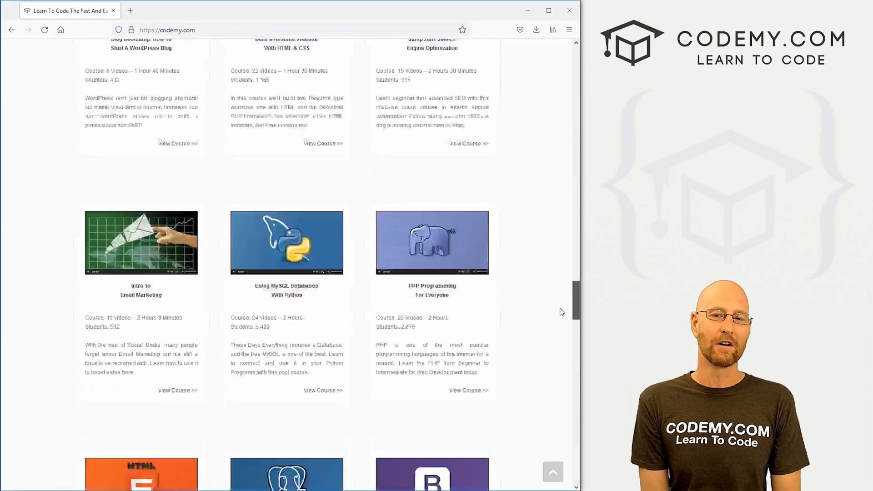
pyautogui.scroll(-3)
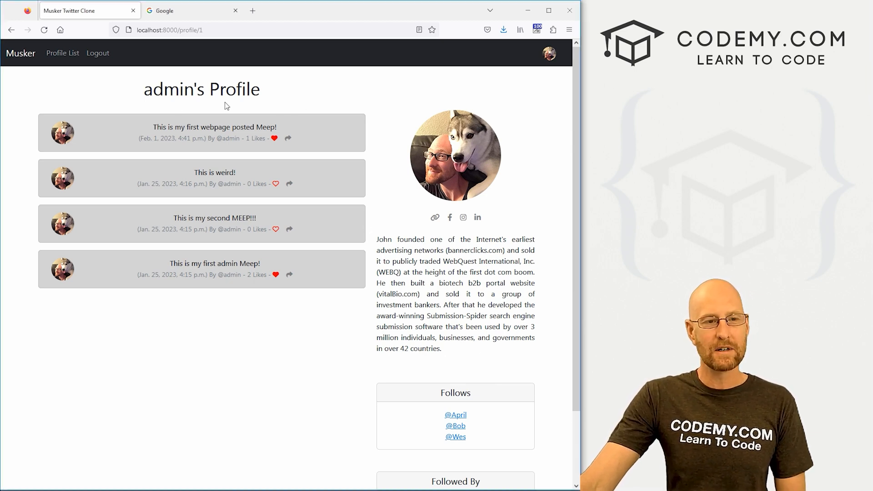
# - From admin's Follows list, visit April's Musker profile page
pyautogui.doubleClick(455, 392)
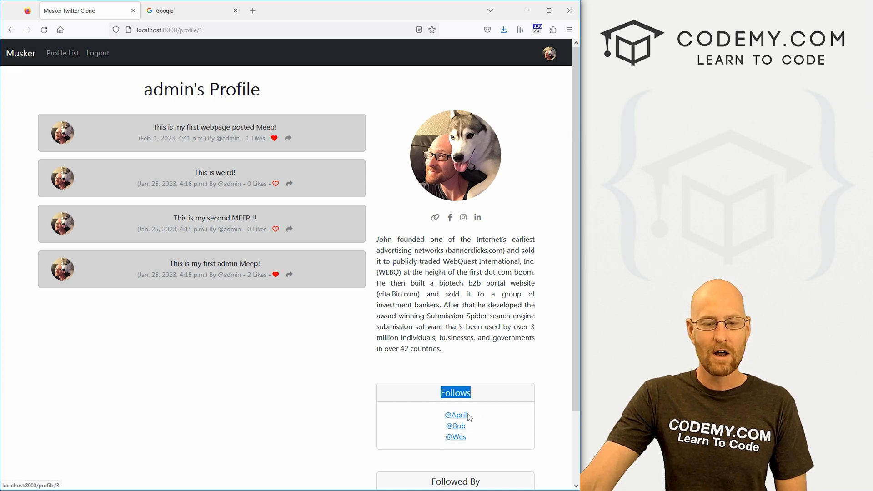
pyautogui.moveTo(451, 424)
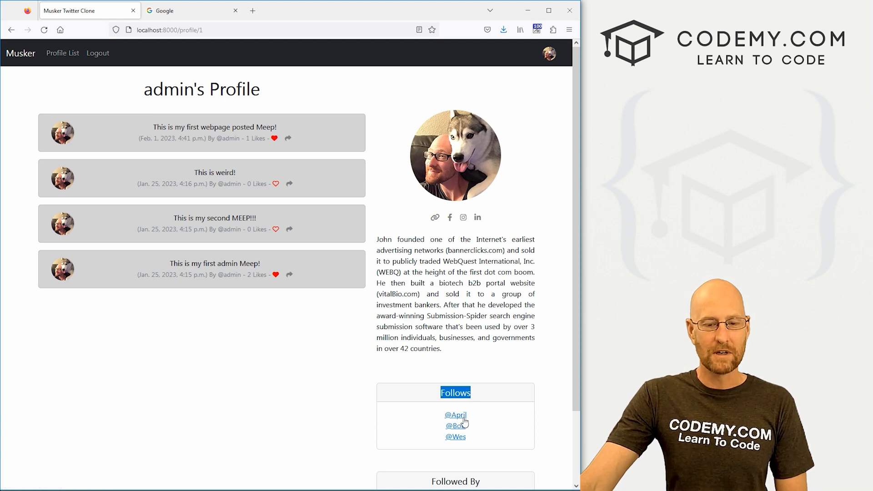
pyautogui.click(455, 415)
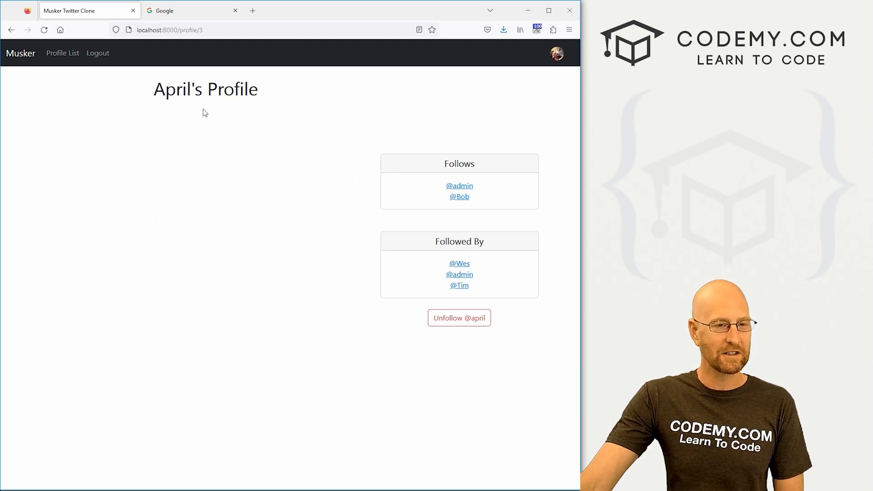
pyautogui.click(459, 186)
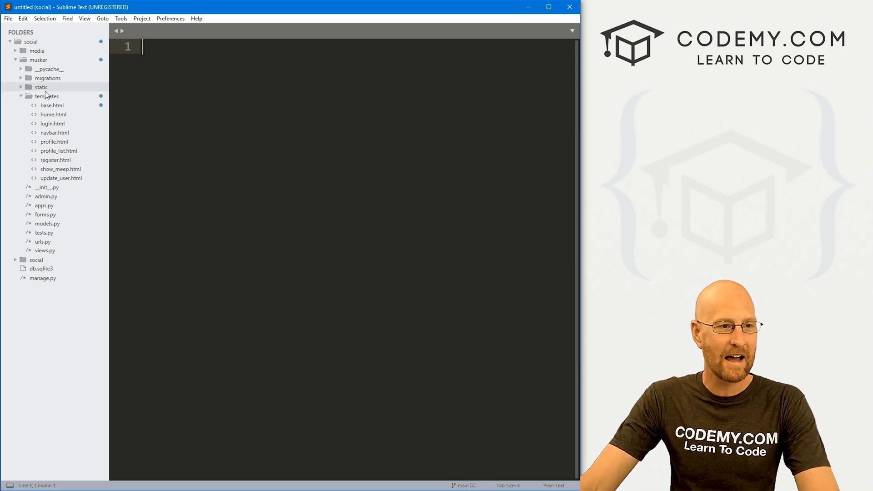
# - Bring up templates/profile.html and scroll to the Follows card's for-loop around line 102
pyautogui.click(54, 141)
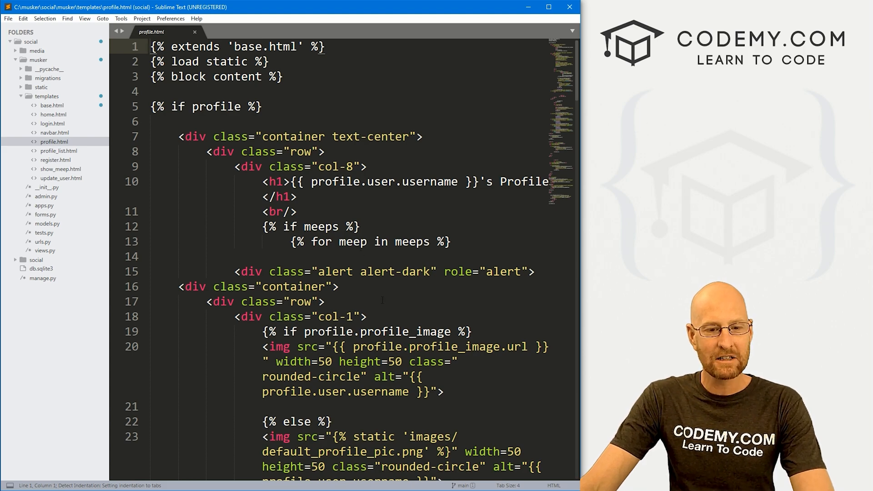
pyautogui.scroll(-3)
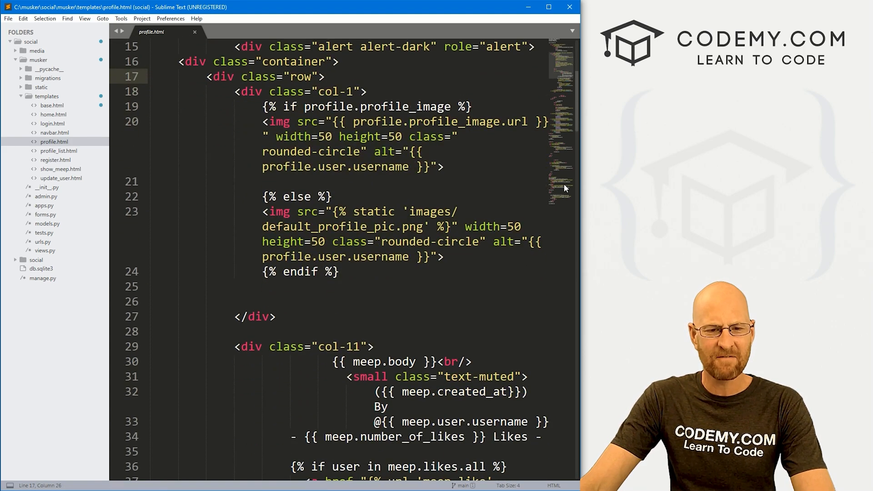
pyautogui.scroll(-3)
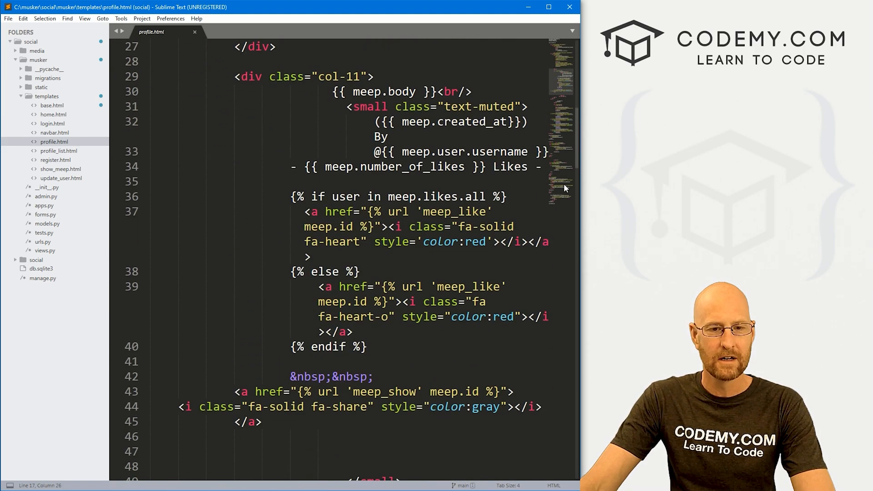
pyautogui.moveTo(590, 208)
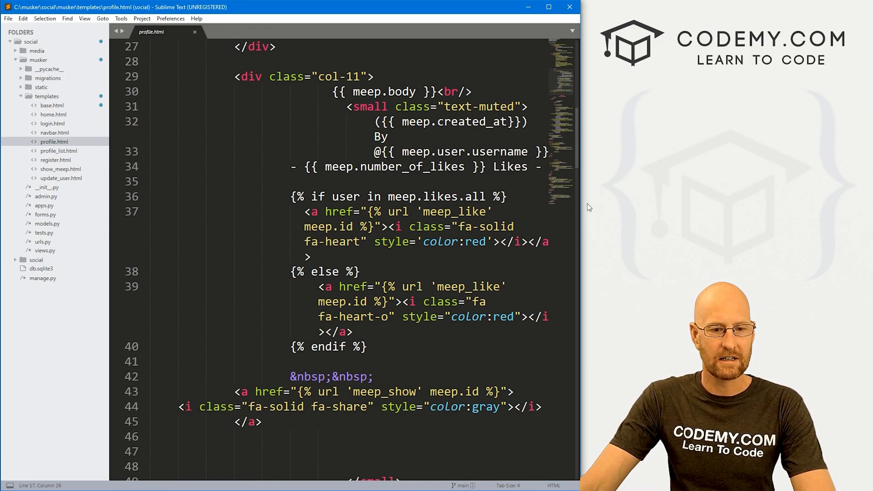
pyautogui.scroll(-3)
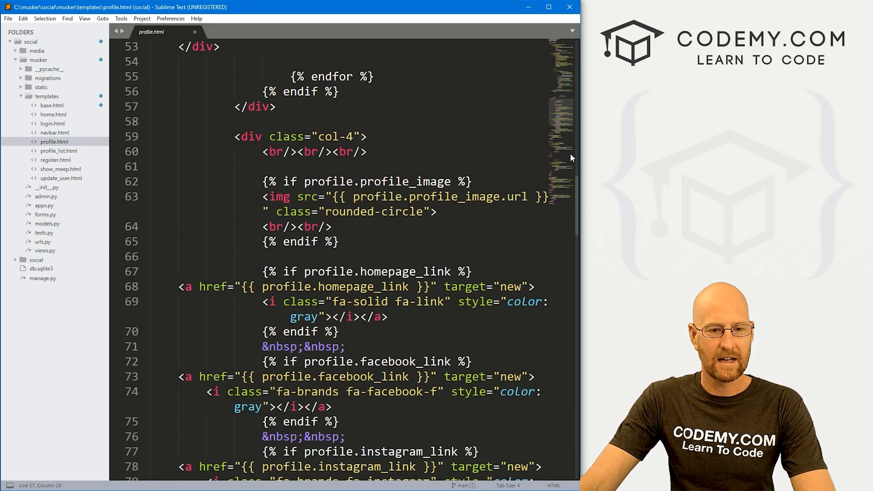
pyautogui.scroll(-3)
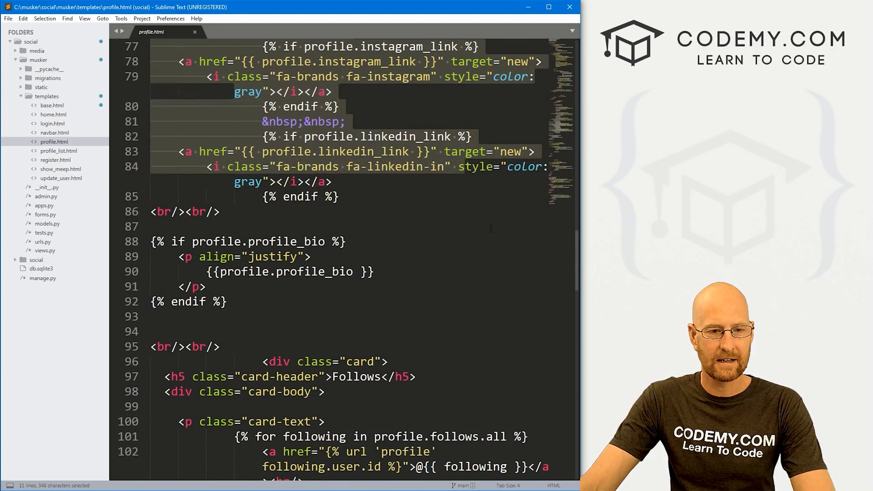
pyautogui.scroll(-3)
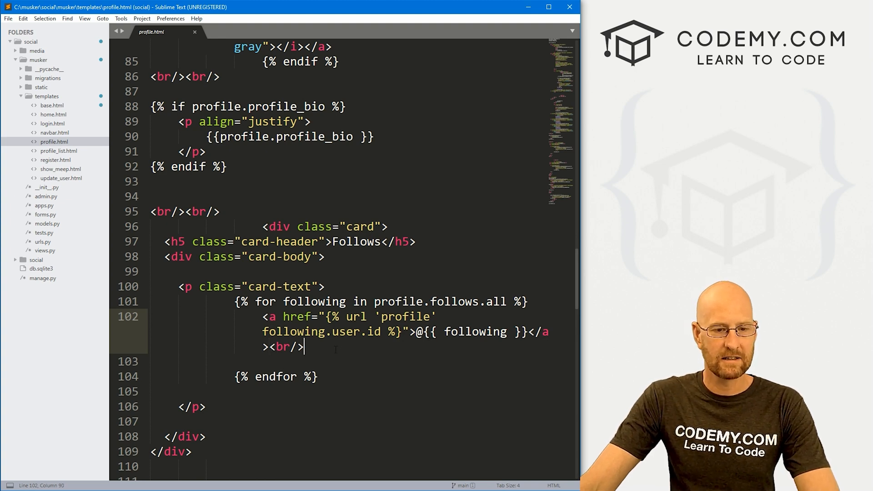
# - Try a temporary 'test' text after the profile link on line 102
pyautogui.write('test')
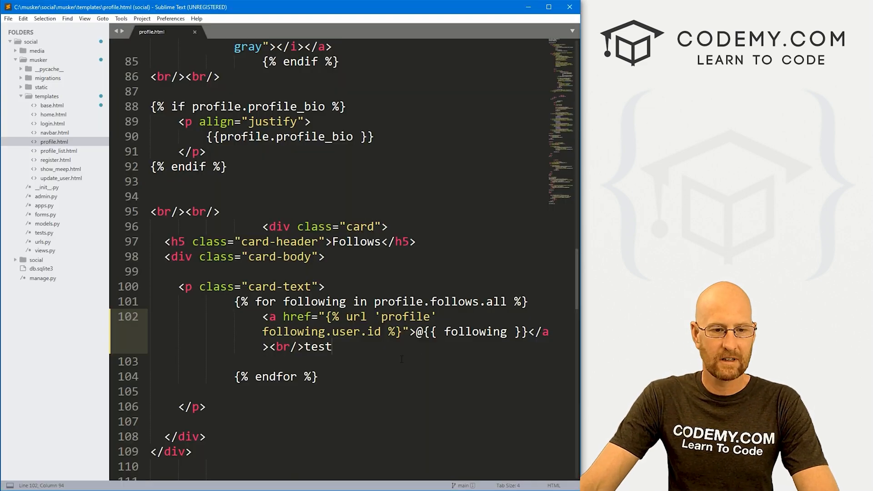
pyautogui.press('BackSpace')
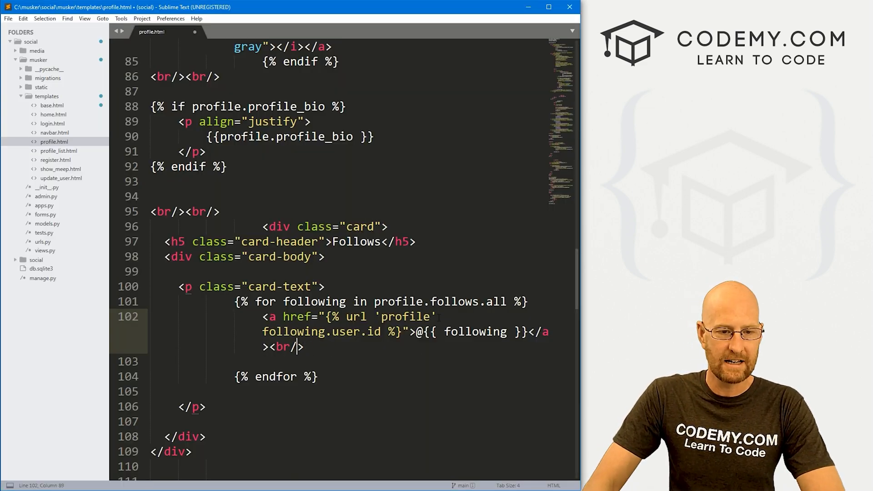
pyautogui.write('test')
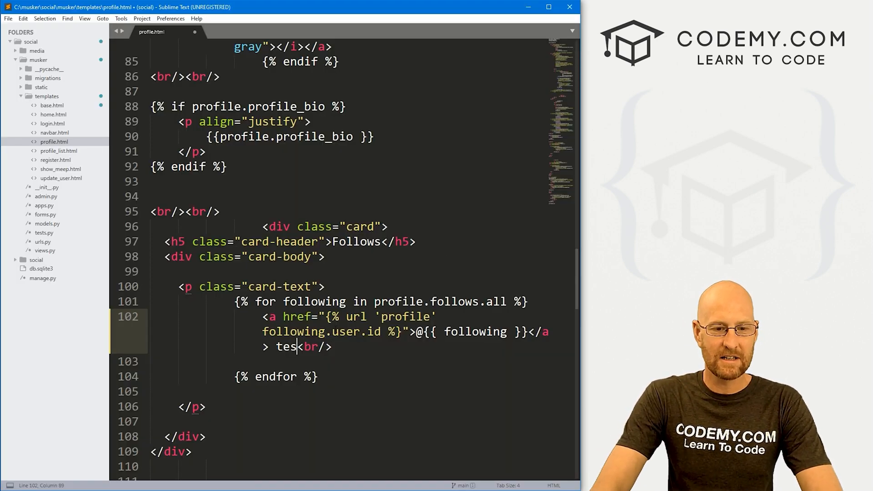
# - Add a placeholder <a href="#">unfollow</a> link after each followed user
pyautogui.write('<a href="">')
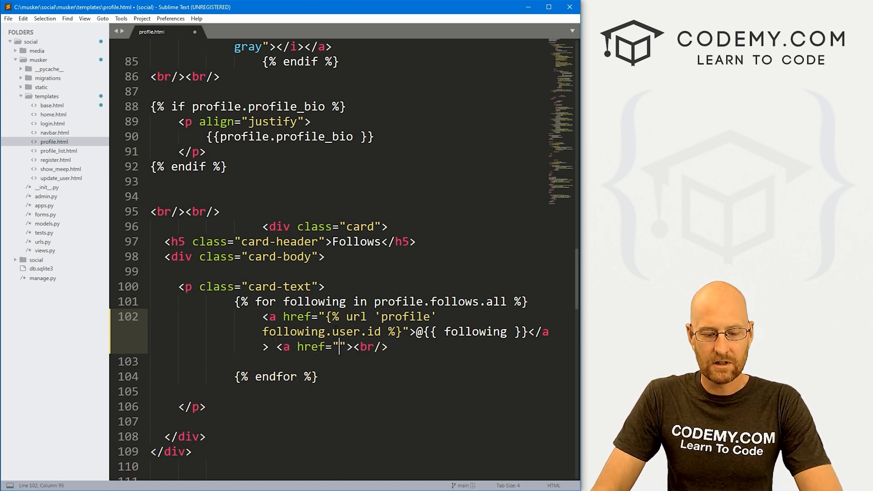
pyautogui.write('#')
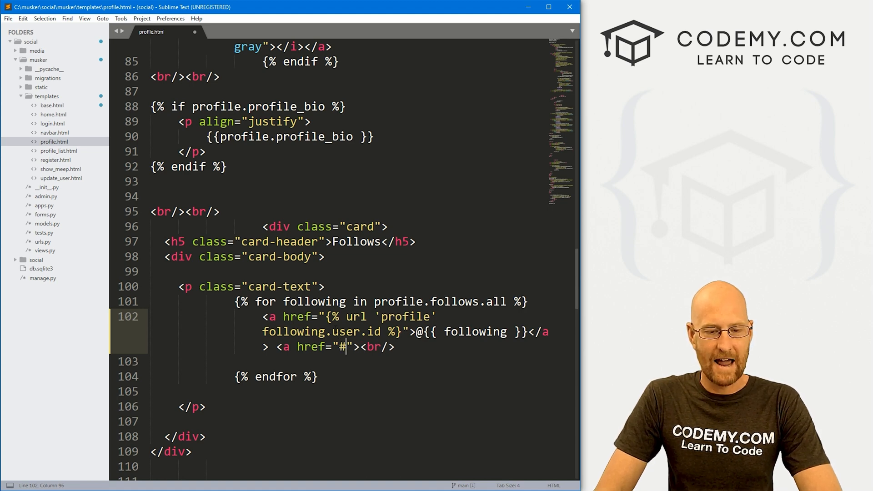
pyautogui.write('></a><')
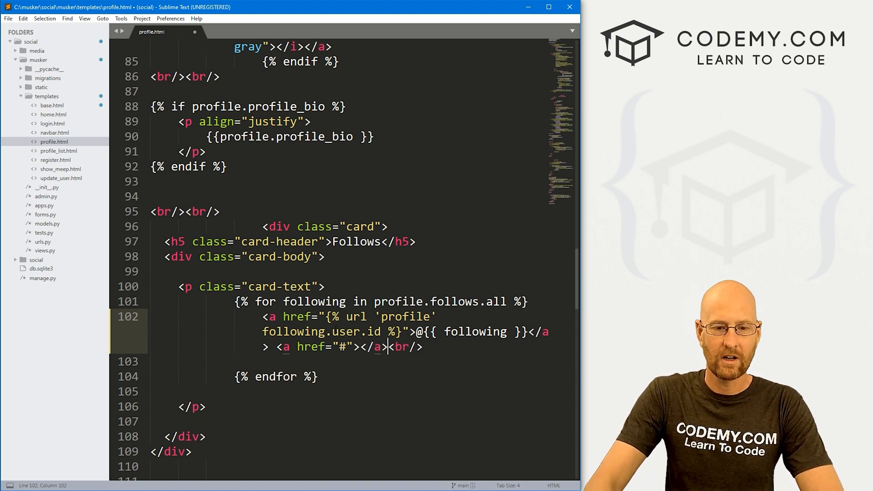
pyautogui.write('un')
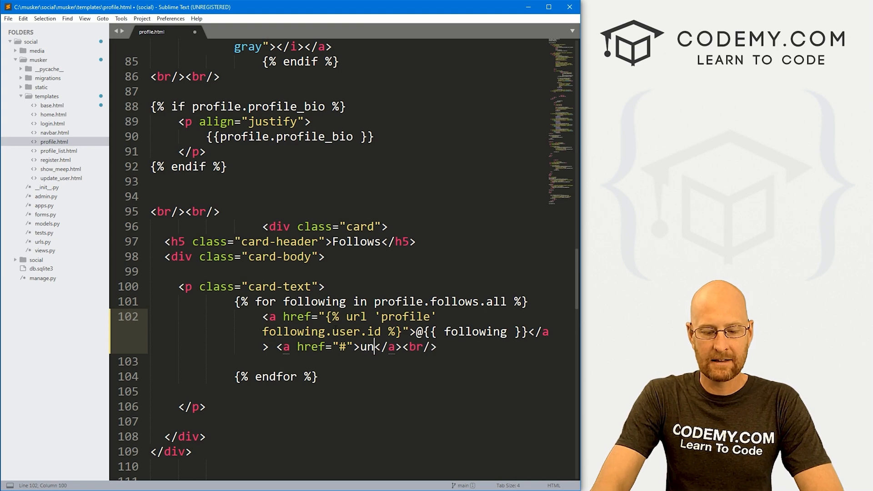
pyautogui.write('follow')
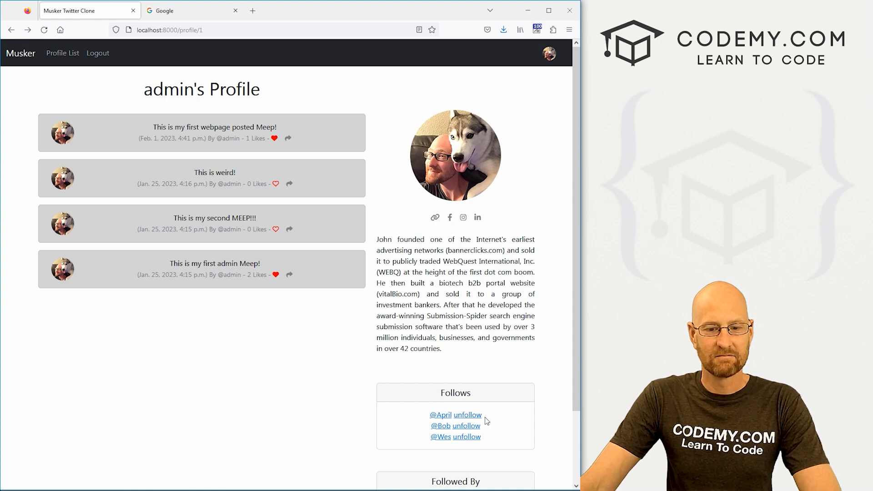
pyautogui.moveTo(422, 233)
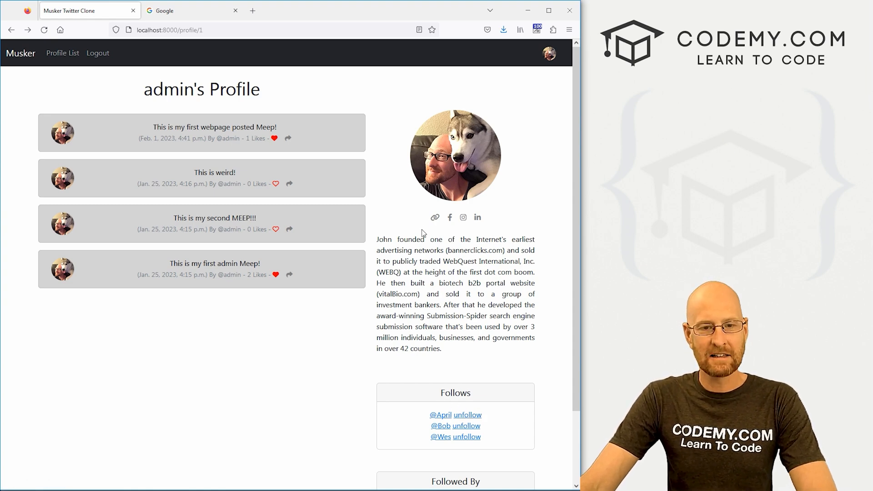
# - Search Google for 'font awesome unfollow icon', select the fa-undo <i> snippet and return to the editor
pyautogui.click(192, 10)
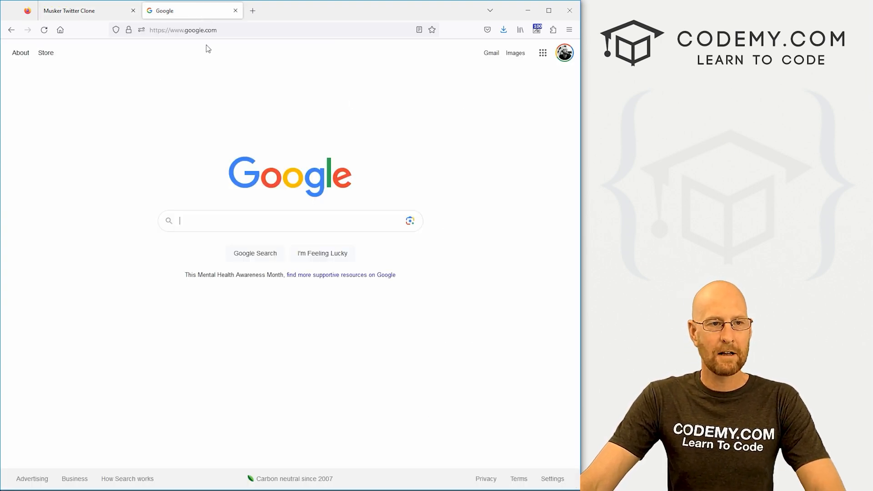
pyautogui.write('font awesome unfollow icon')
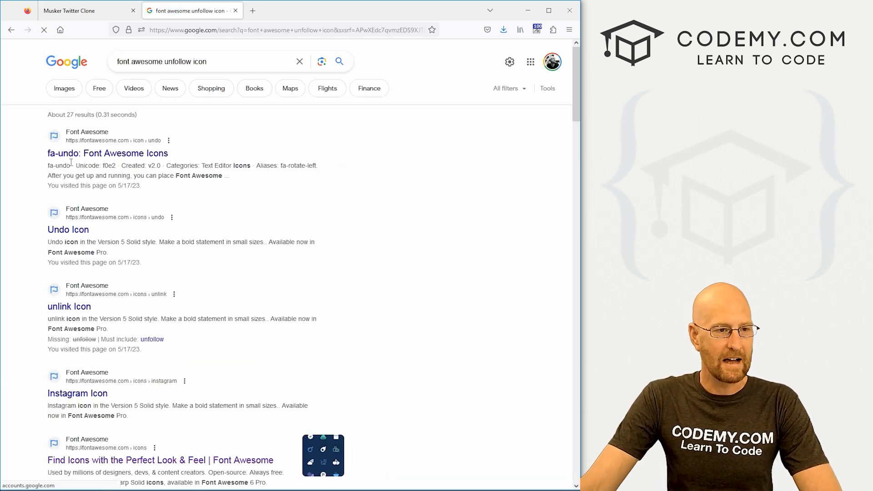
pyautogui.click(107, 153)
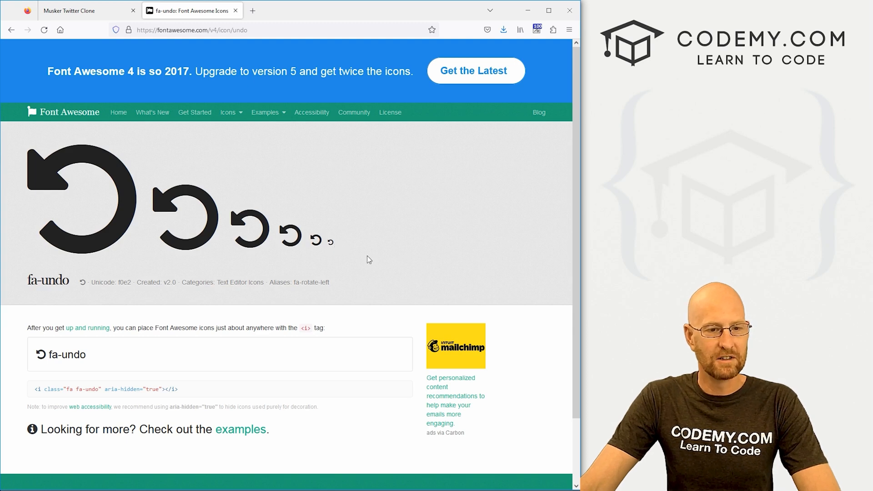
pyautogui.doubleClick(174, 389)
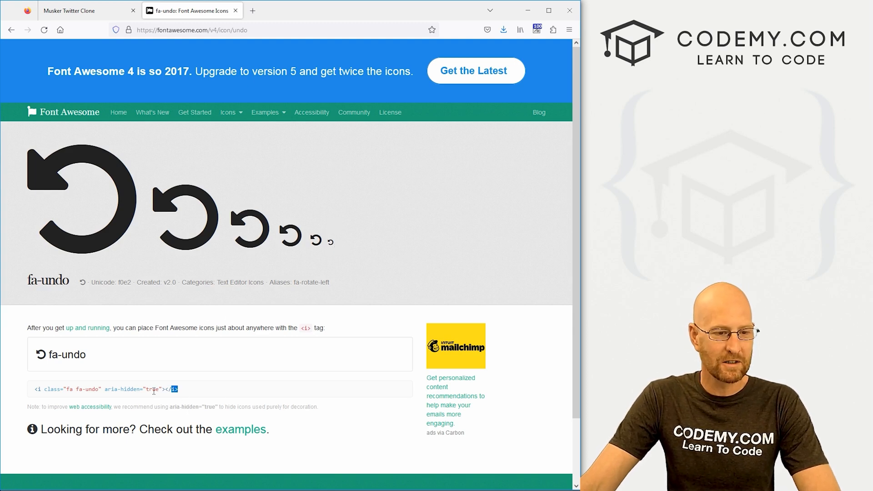
pyautogui.tripleClick(106, 389)
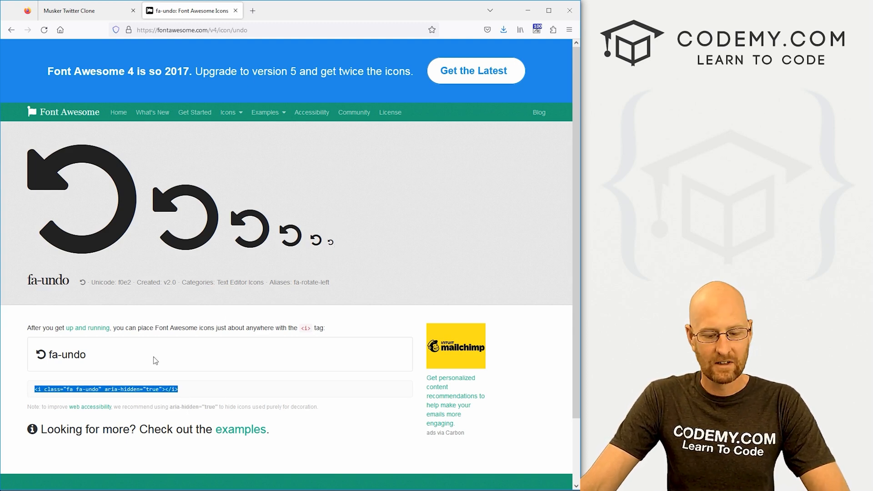
pyautogui.click(70, 10)
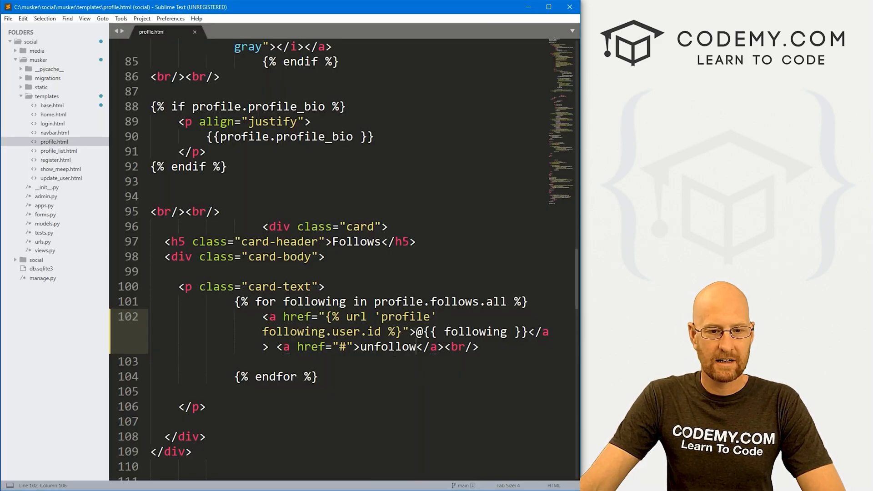
# - Insert the fa-undo icon tag, drop aria-hidden, add class small and style="color:gray"
pyautogui.write('<i class="fa fa-undo" aria-hidden="true"></i>')
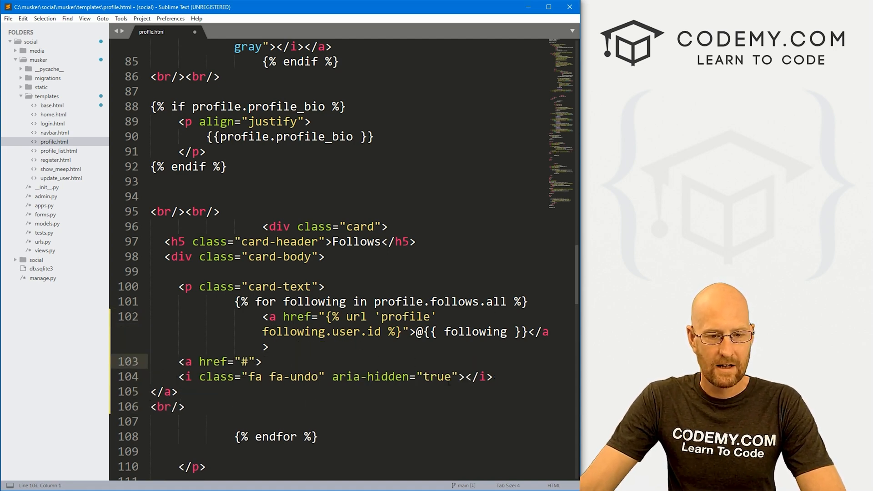
pyautogui.moveTo(332, 376); pyautogui.dragTo(456, 377)
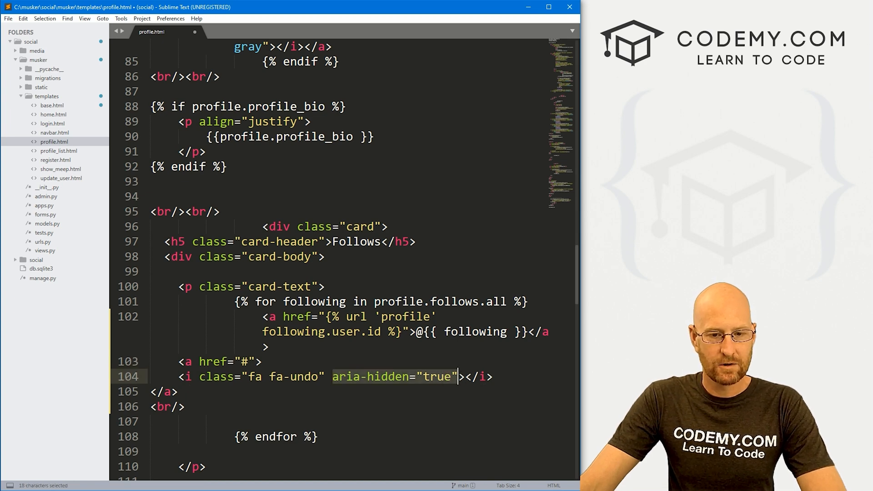
pyautogui.press('Delete')
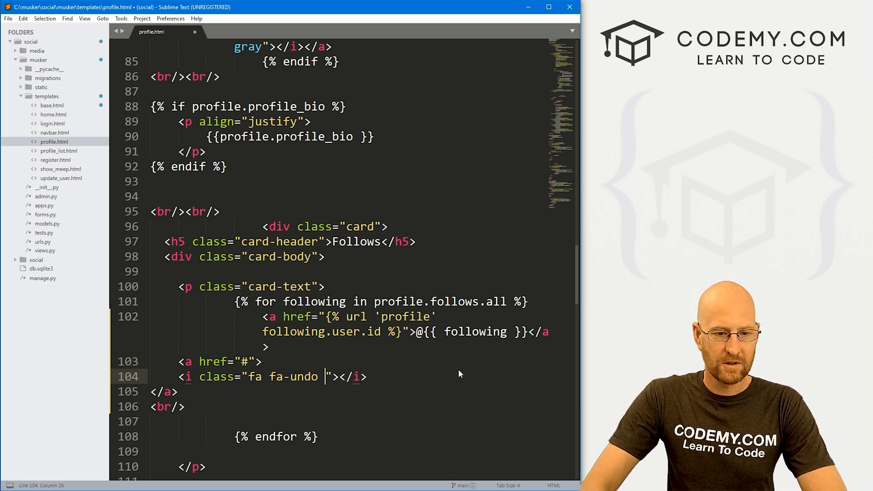
pyautogui.write('small')
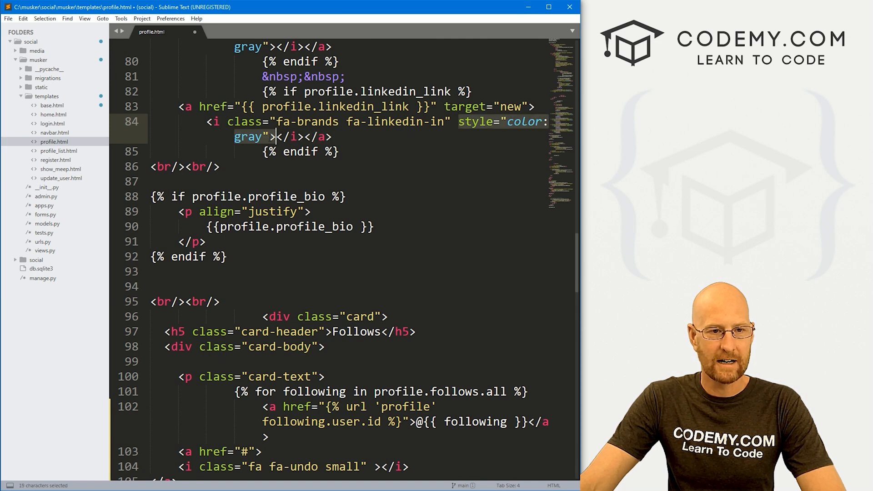
pyautogui.press('ctrl+c')
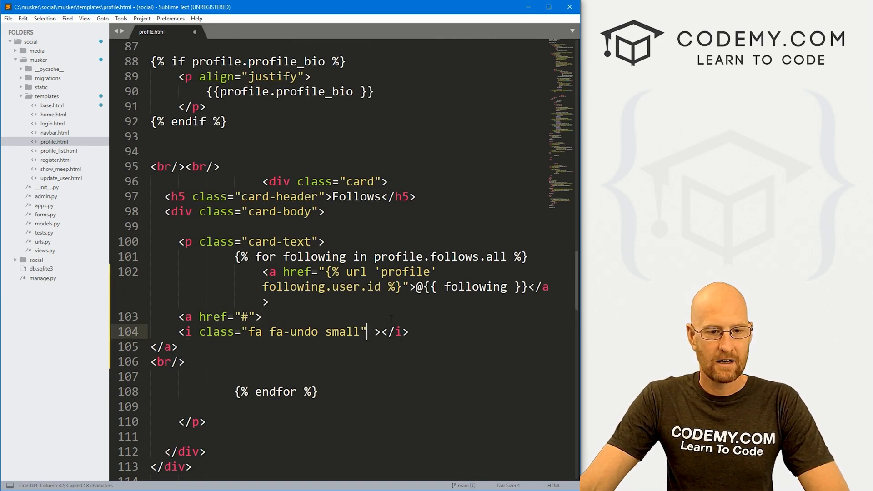
pyautogui.write('style="color:gray"')
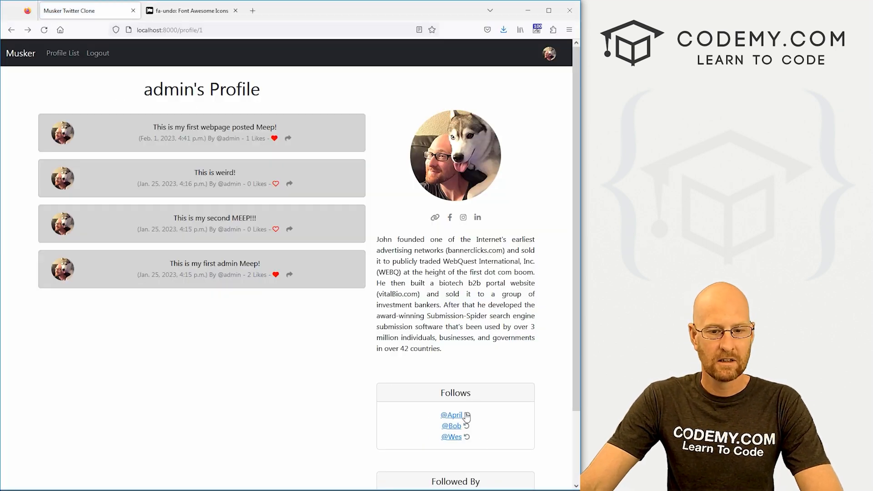
pyautogui.scroll(-3)
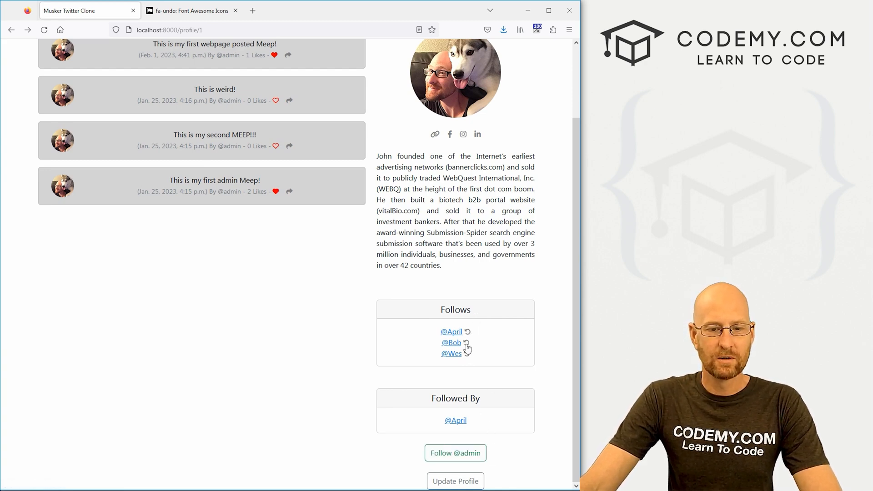
pyautogui.click(451, 332)
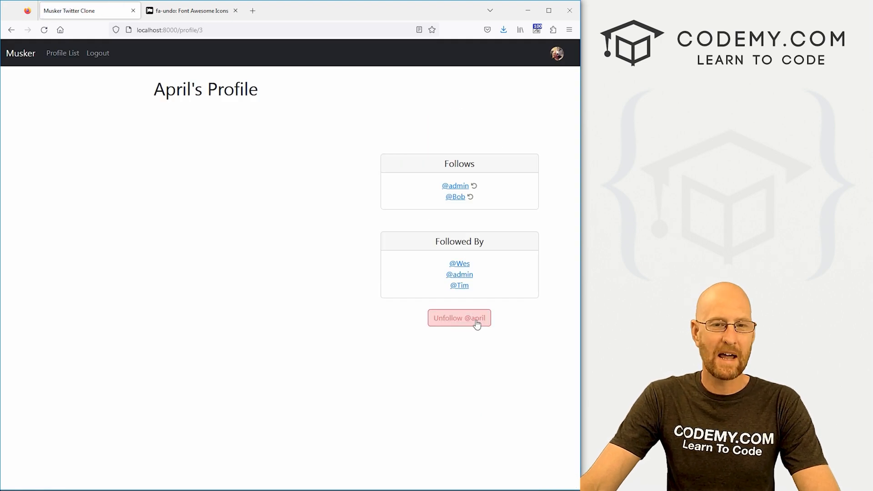
pyautogui.moveTo(459, 318)
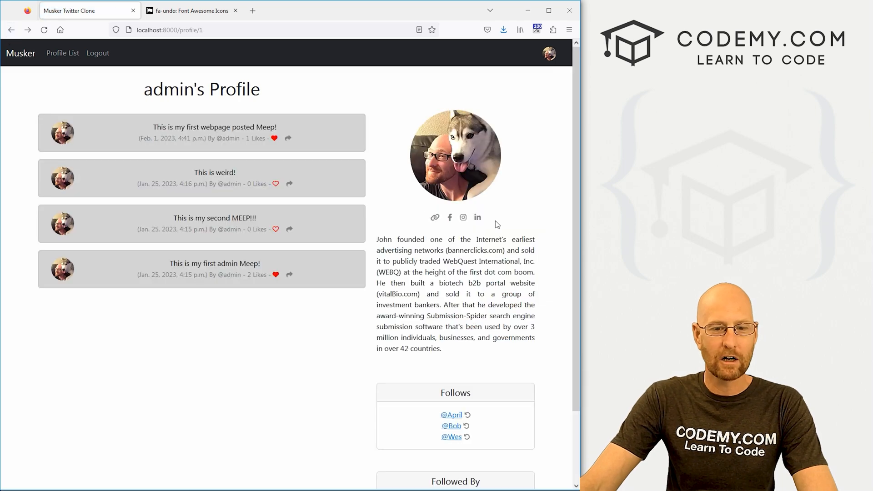
pyautogui.scroll(-3)
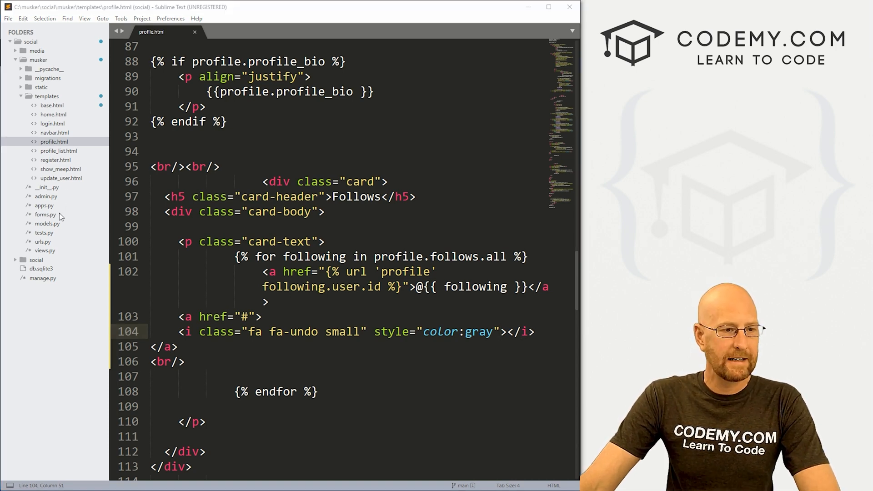
# - Add an 'unfollow/<int:pk>' route in urls.py pointing to views.unfollow
pyautogui.click(42, 242)
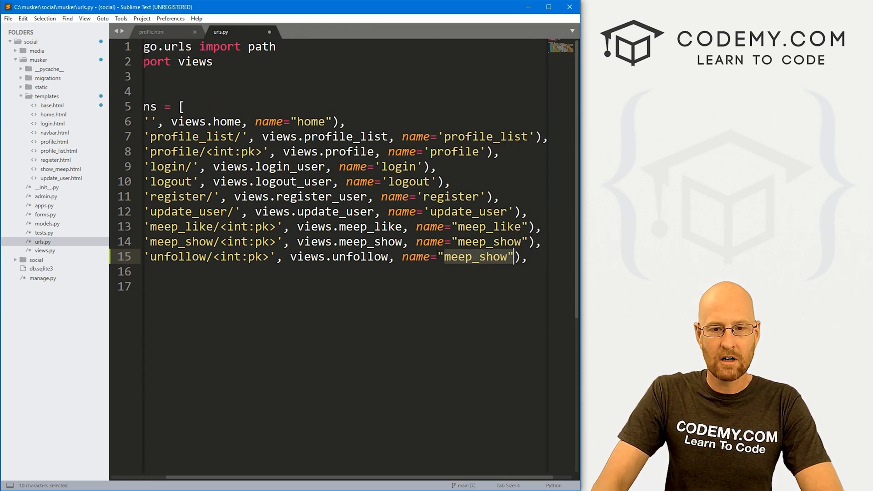
pyautogui.write('unfollow')
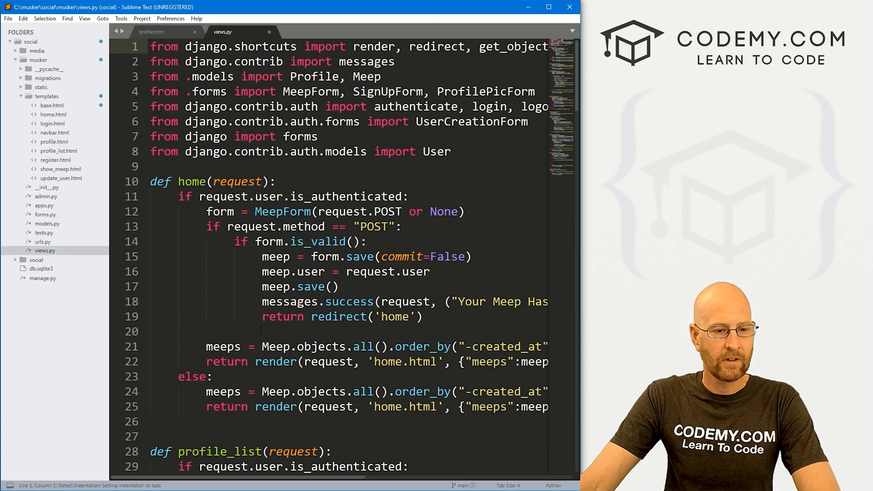
# - Start a def unfollow(request, pk): function above the profile view in views.py
pyautogui.scroll(-3)
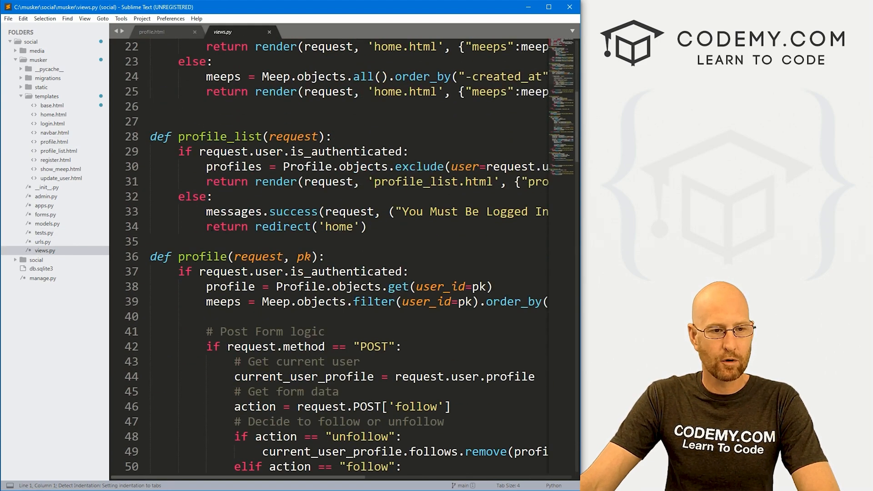
pyautogui.write('de')
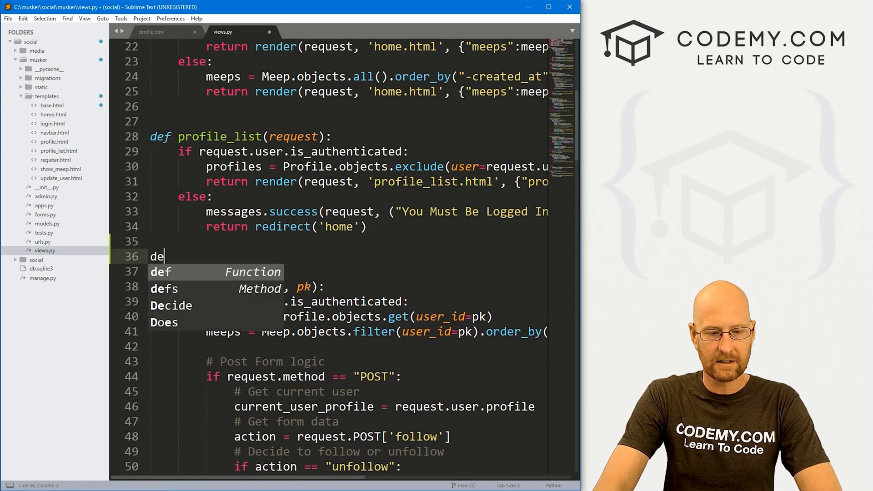
pyautogui.write('unfollow')
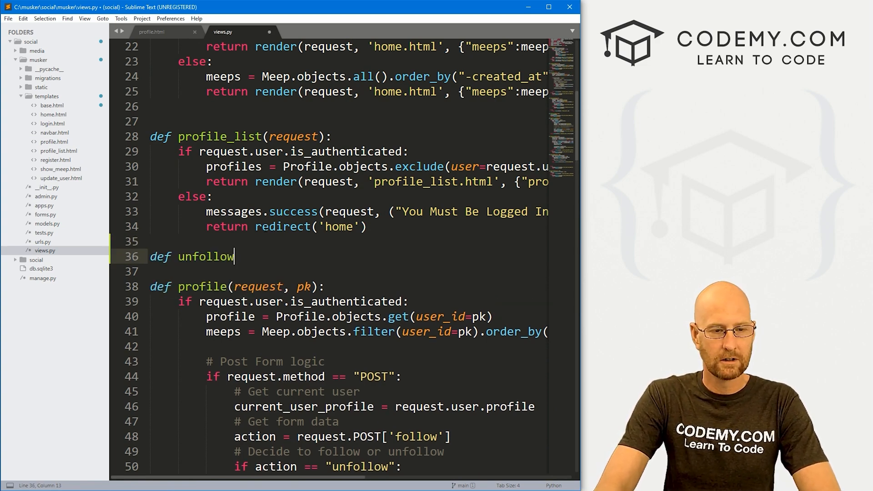
pyautogui.write('(requestm pk):')
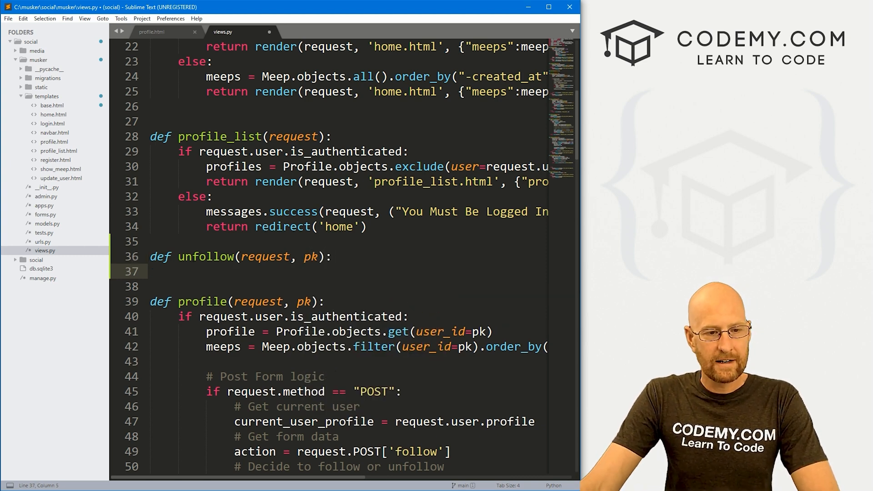
pyautogui.click(180, 317)
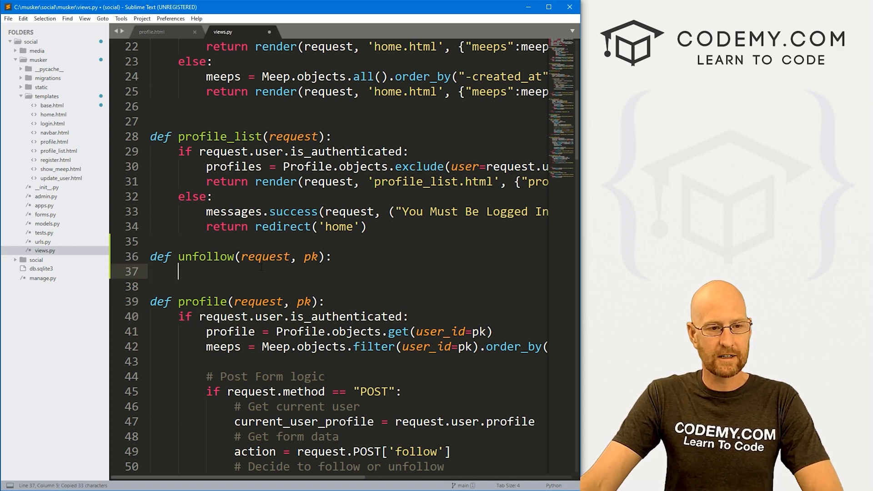
# - Add the if request.user.is_authenticated: check with an else branch flashing a login message and redirecting home
pyautogui.write('if request.user.is_authenticated:')
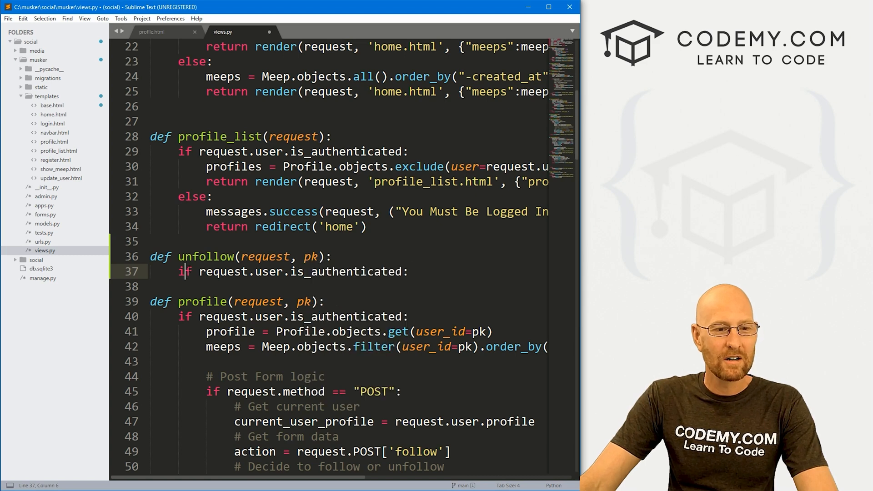
pyautogui.write('e')
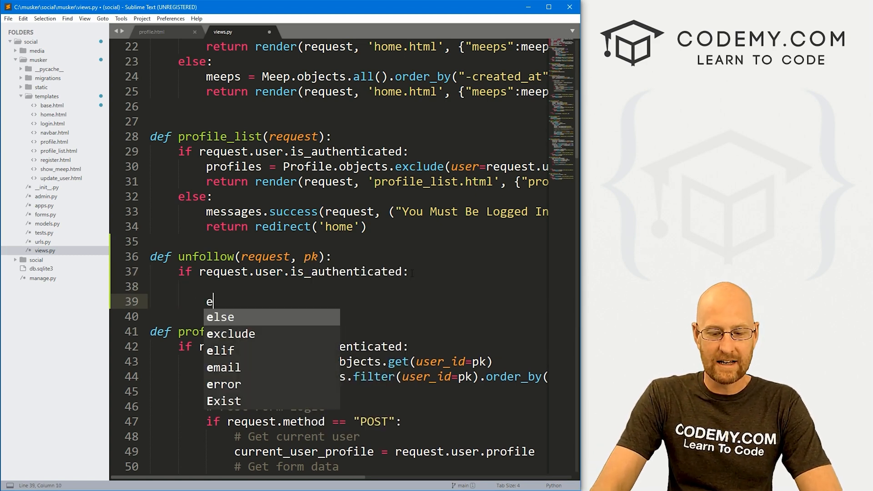
pyautogui.write('lse:')
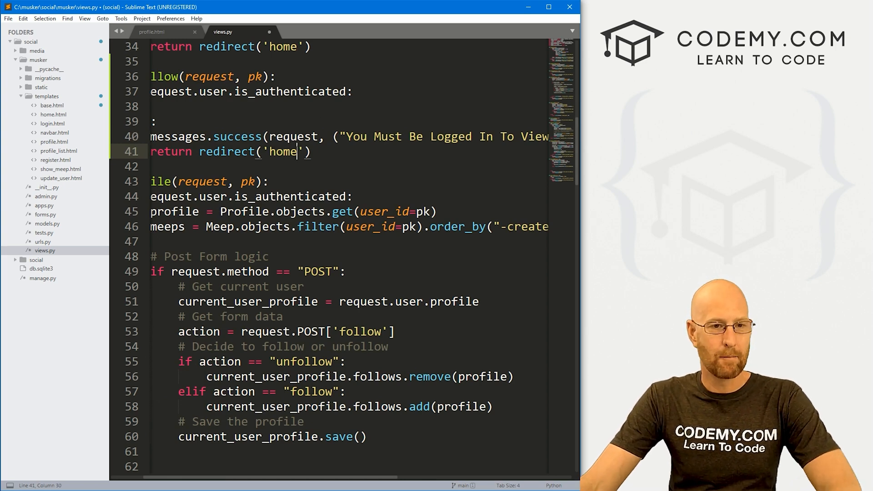
pyautogui.hscroll(-3)
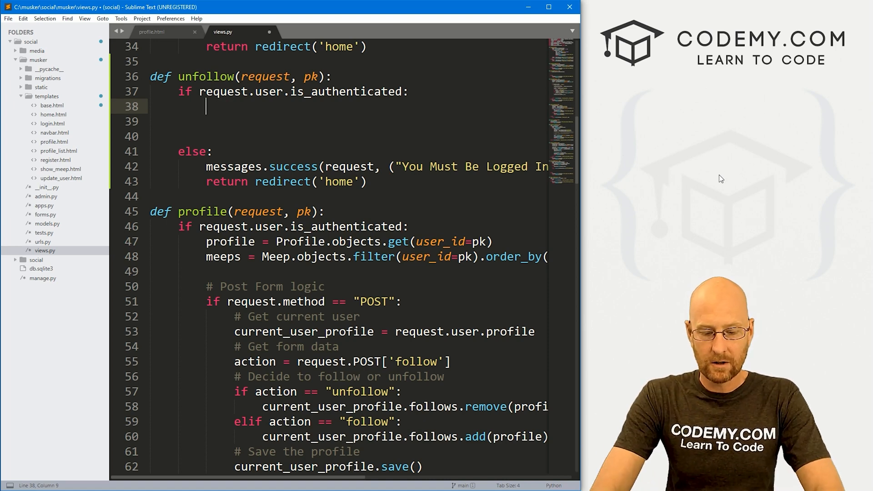
# - Write the comment about getting the profile to unfollow and begin the profile = Profile.objects lookup
pyautogui.write('# Get the profile to')
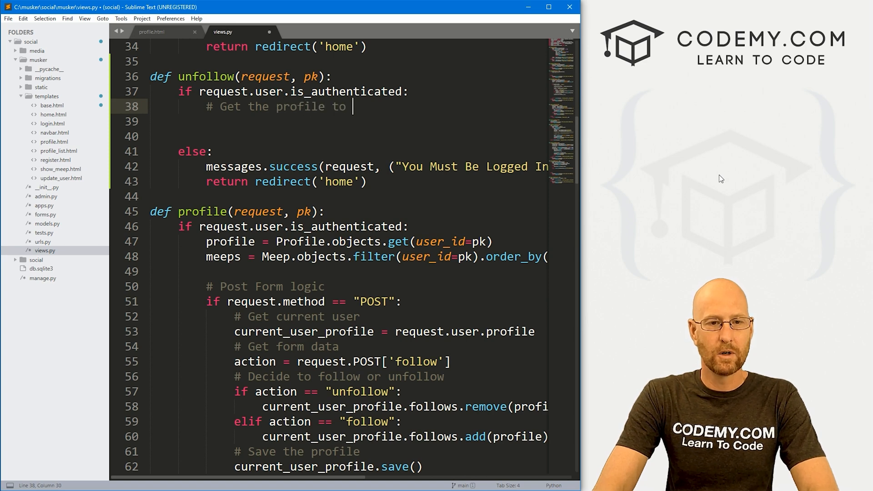
pyautogui.write('unf')
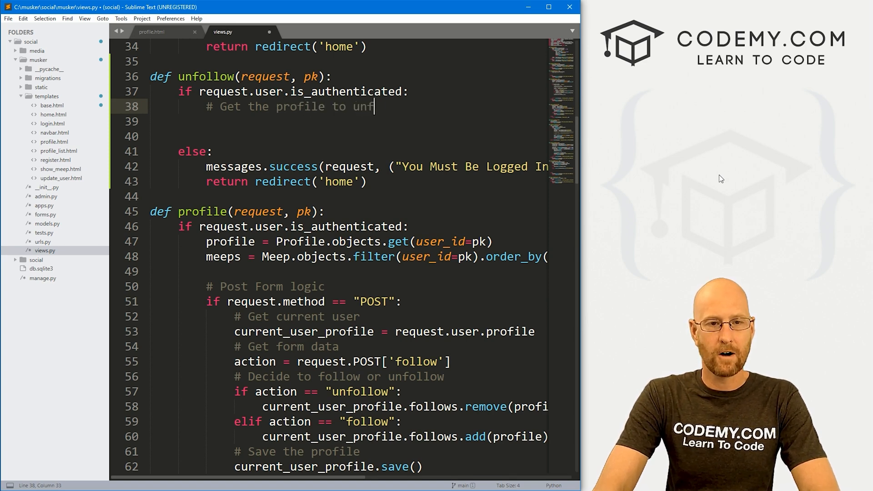
pyautogui.write('profile =')
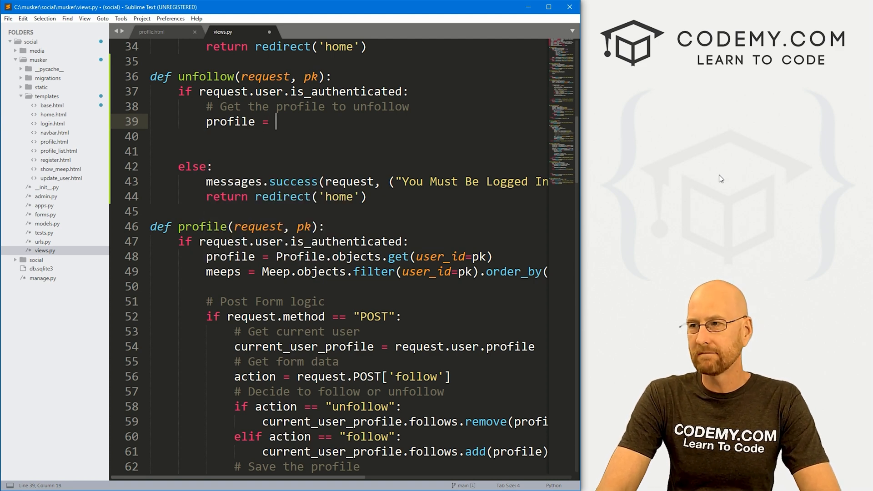
pyautogui.write('Pro')
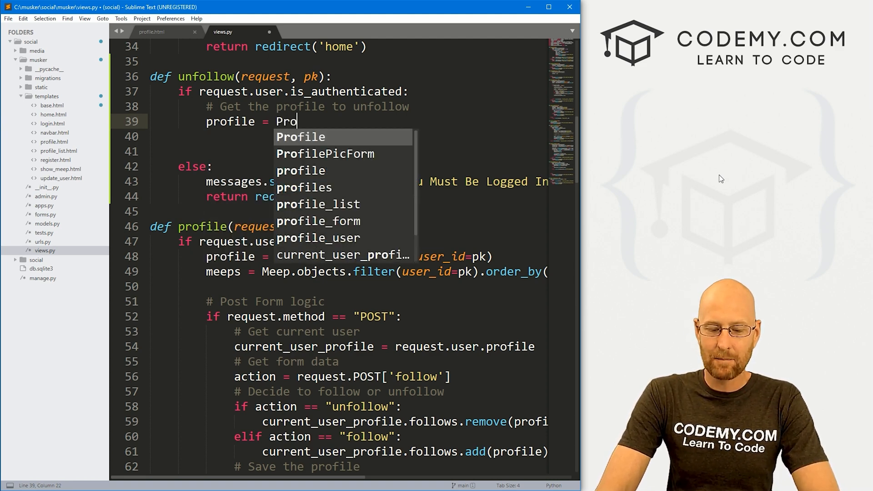
pyautogui.write('file.objects.get(')
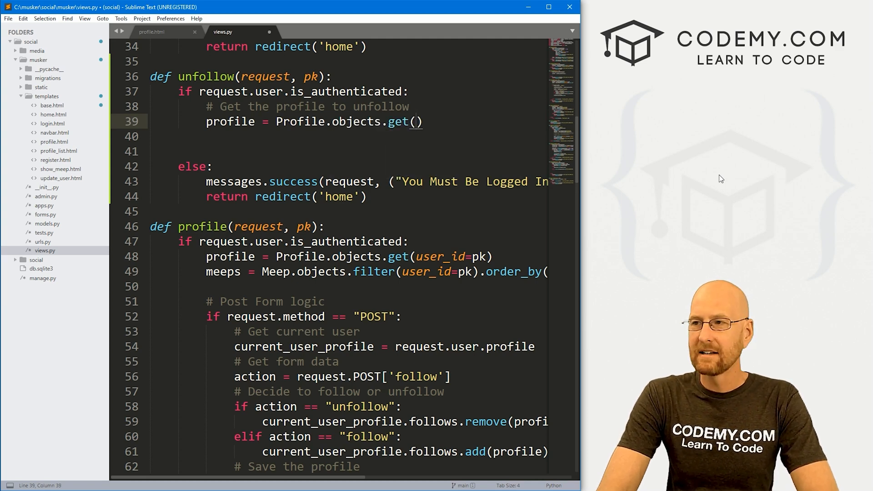
# - Complete the lookup as Profile.objects.get(user_id=pk), comparing it with the profile view's lookup
pyautogui.click(416, 122)
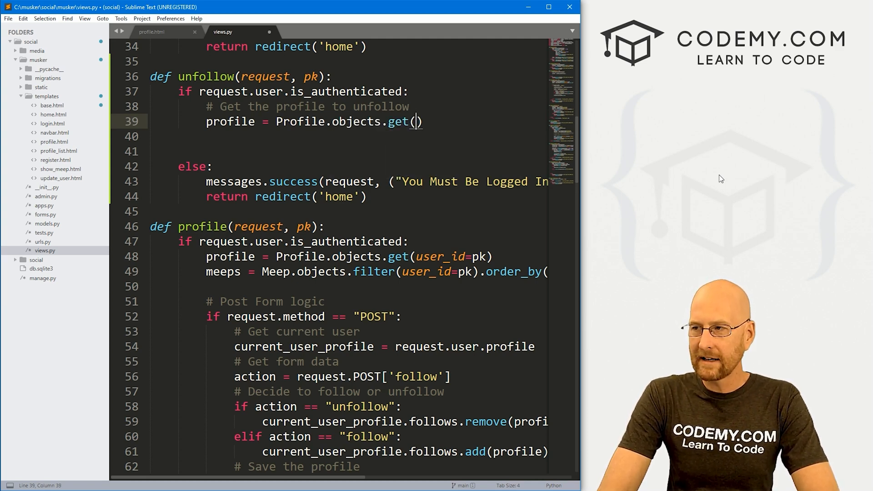
pyautogui.write('user_id')
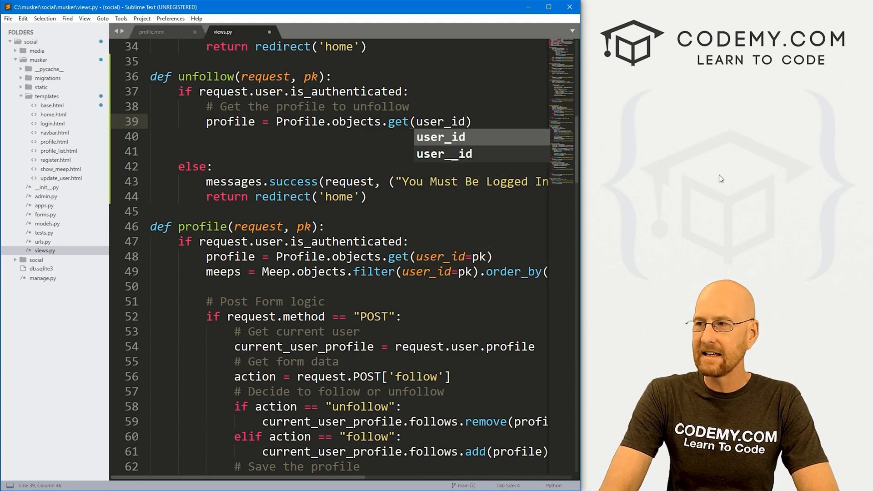
pyautogui.write('=pk')
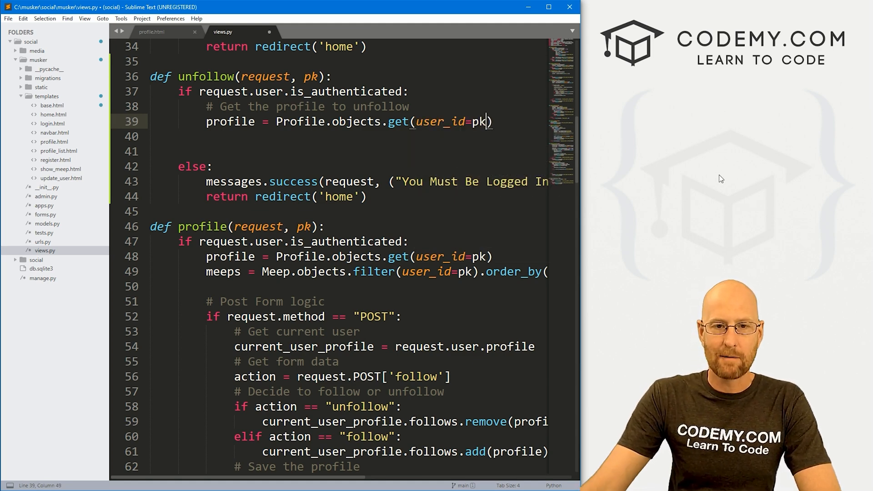
pyautogui.doubleClick(310, 76)
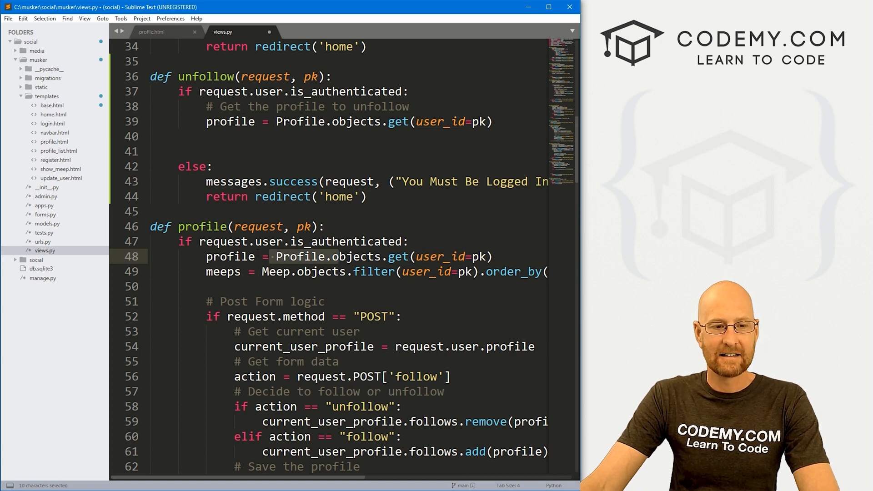
pyautogui.doubleClick(230, 256)
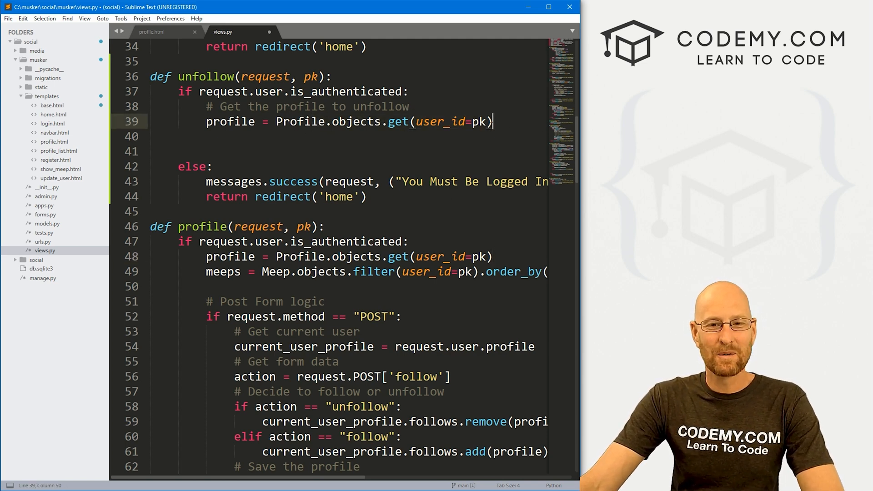
pyautogui.doubleClick(229, 122)
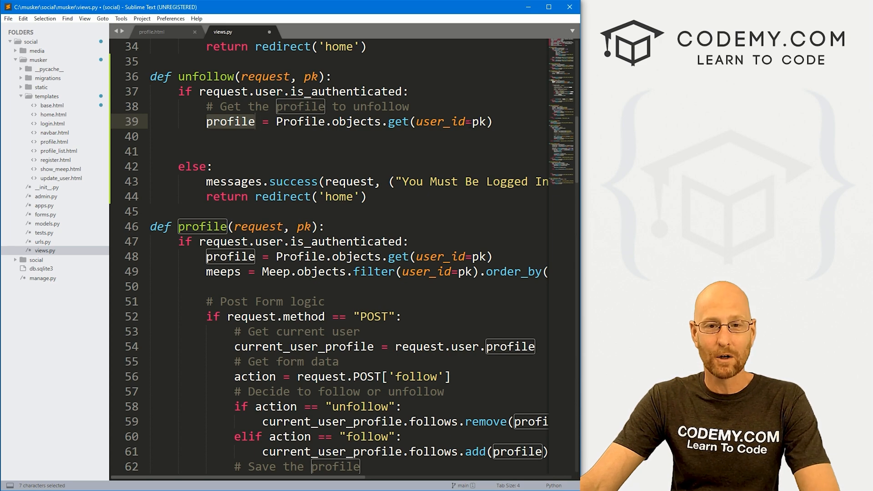
# - Add an '# Unfollow the user' comment and begin the request.user.profile line below the lookup
pyautogui.press('enter')
pyautogui.write('# Unfollow the')
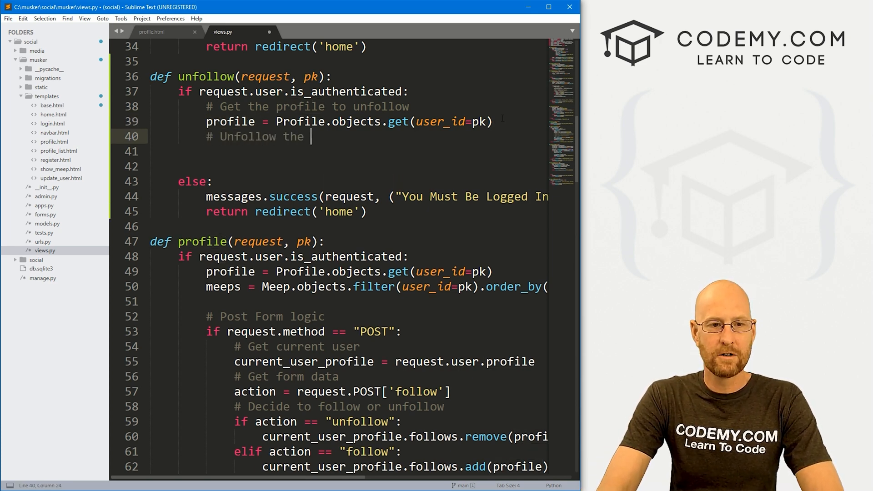
pyautogui.write('user')
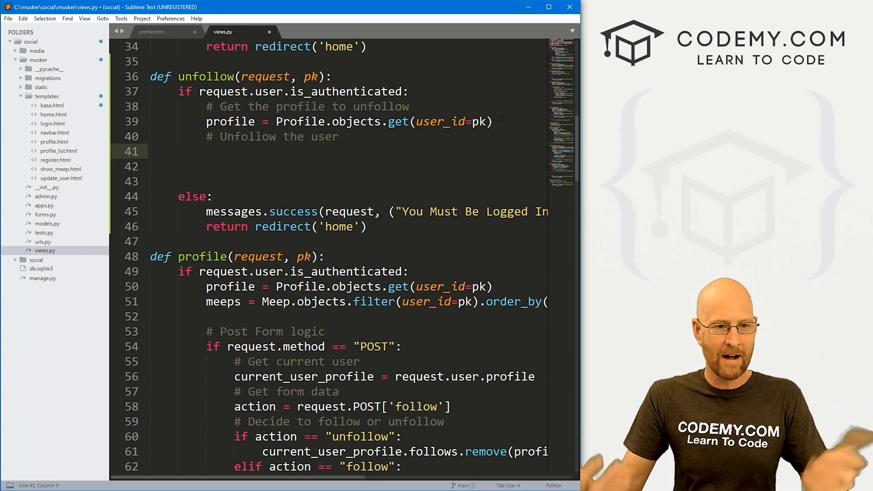
pyautogui.write('request')
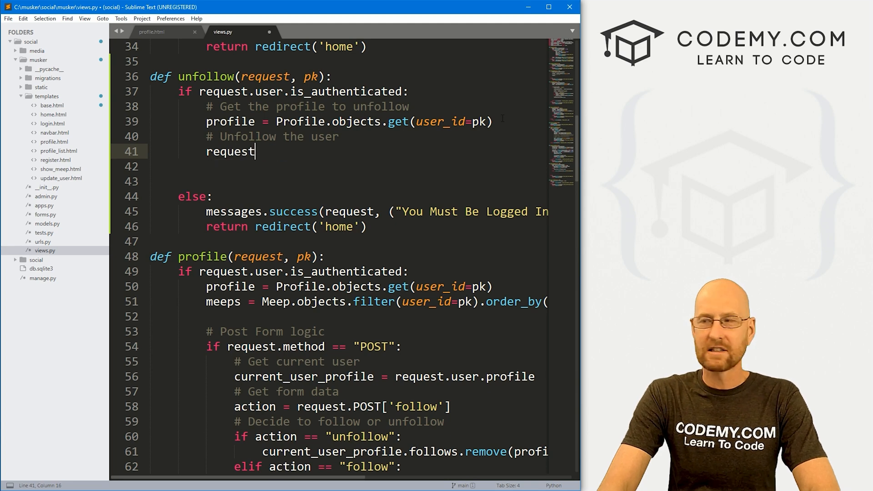
pyautogui.write('.user.')
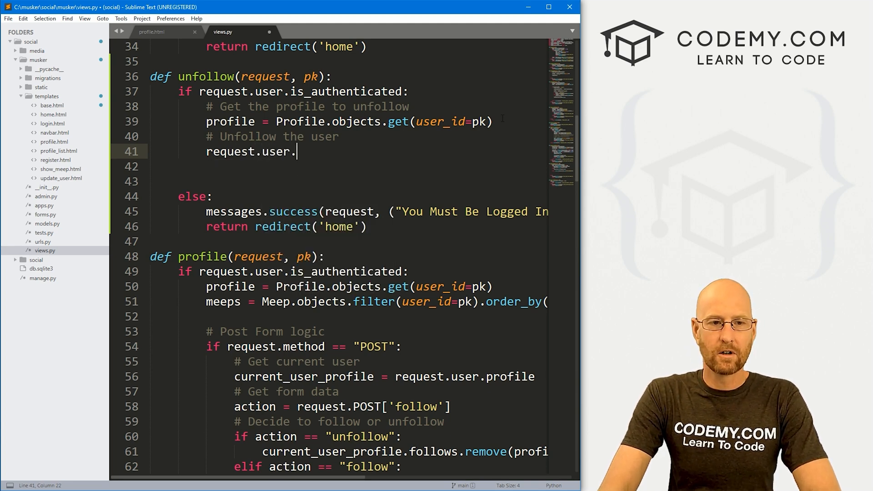
pyautogui.write('profile')
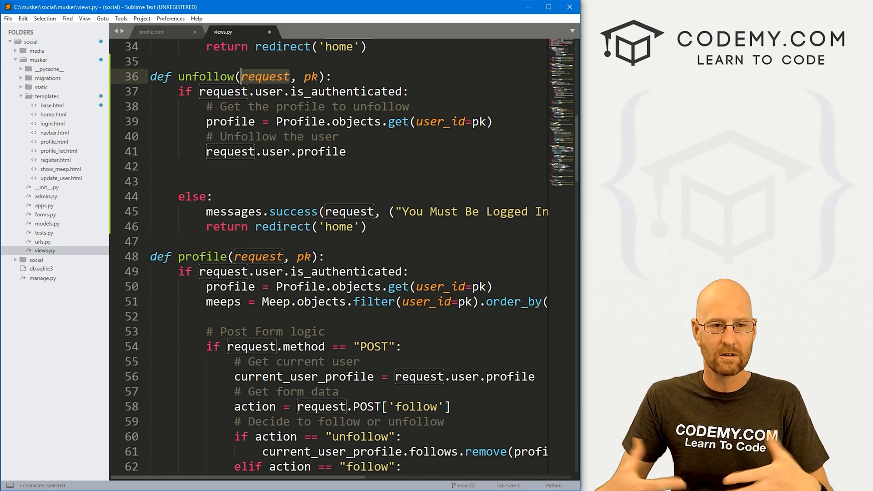
pyautogui.click(345, 151)
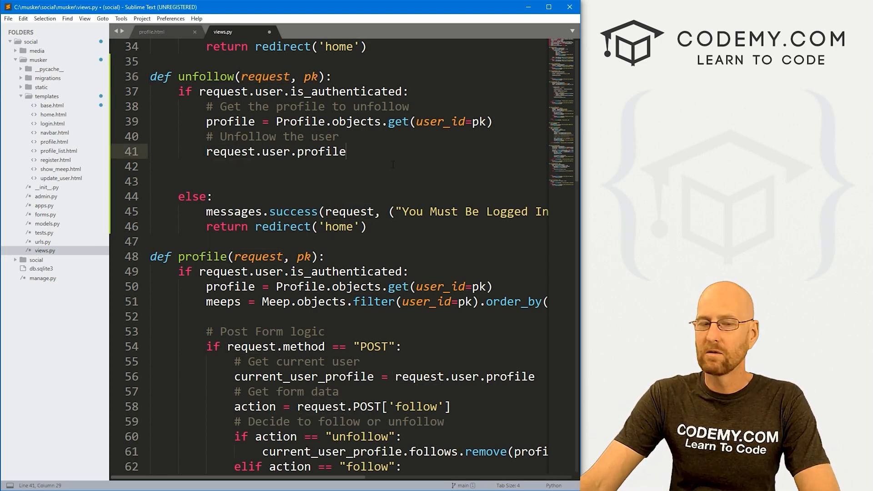
# - Complete the line as request.user.profile.follows.remove(profile)
pyautogui.write('.')
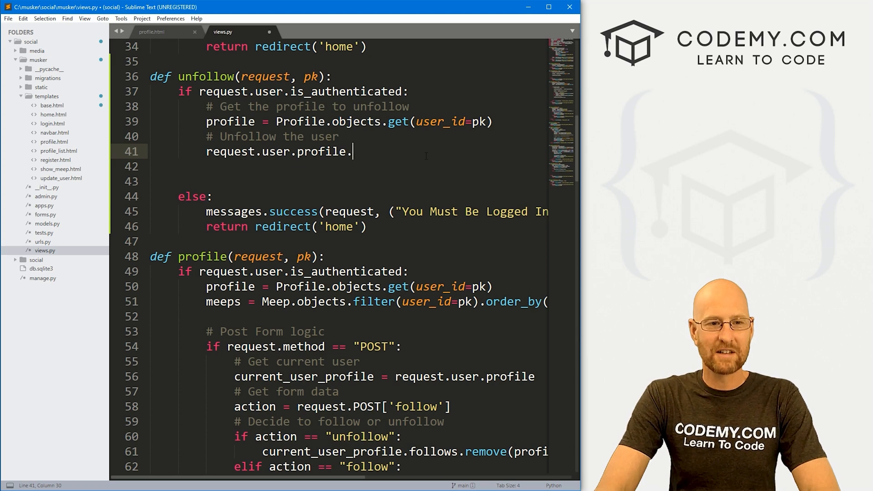
pyautogui.write('follows')
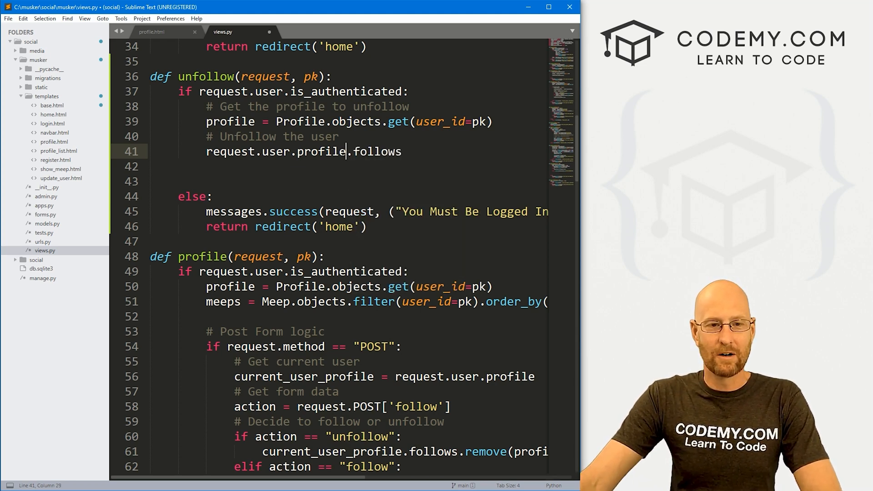
pyautogui.doubleClick(377, 152)
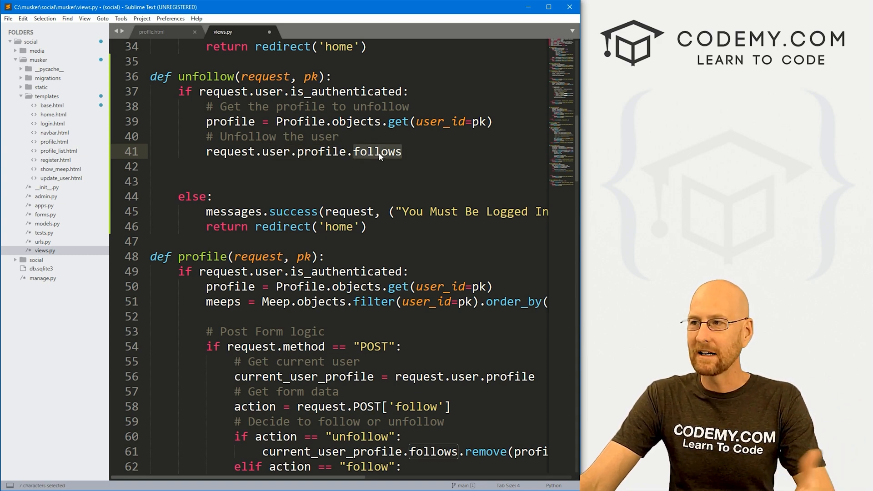
pyautogui.click(402, 151)
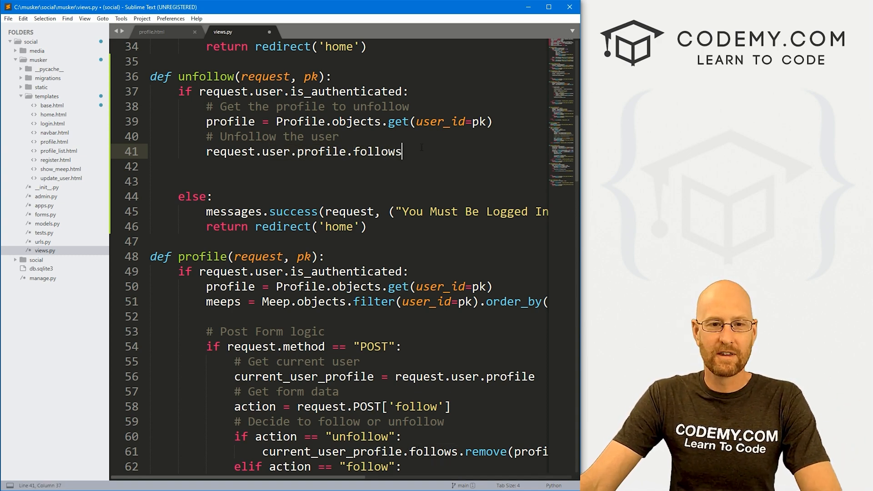
pyautogui.write('.remove(')
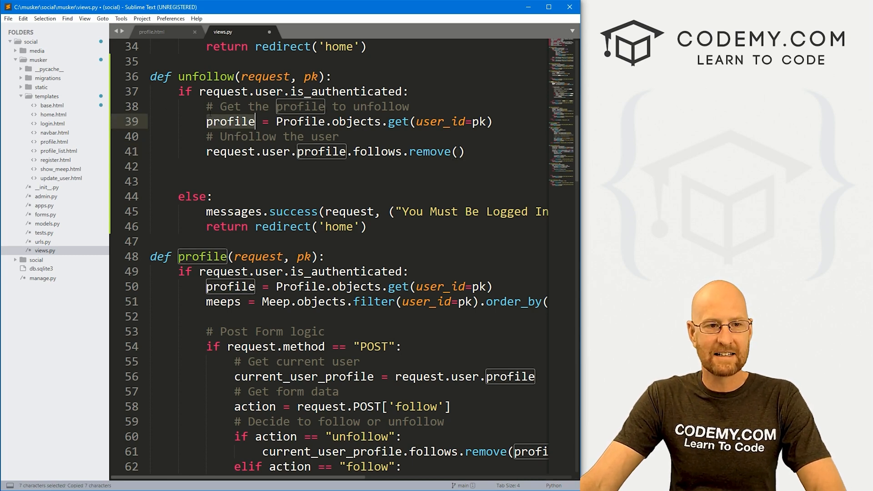
pyautogui.write('profile')
pyautogui.write('#')
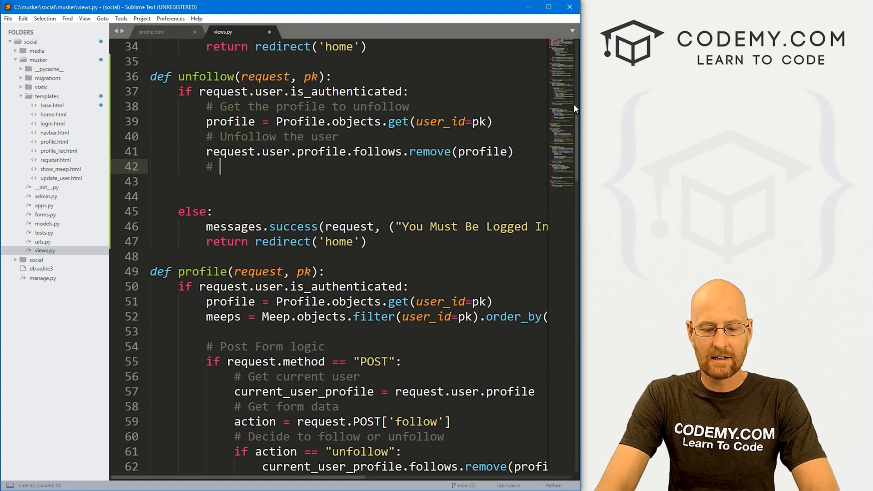
# - Add a 'Save our profile' comment and request.user.profile.save() to the unfollow view
pyautogui.write('Save our')
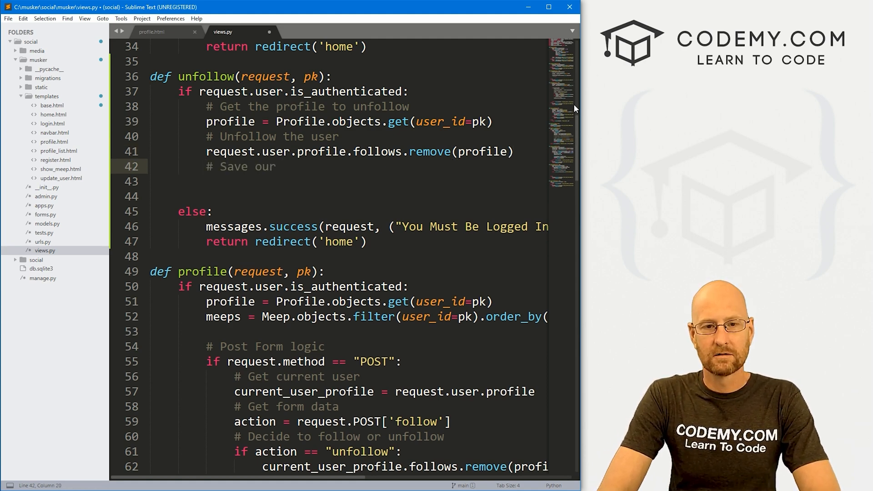
pyautogui.write('remv')
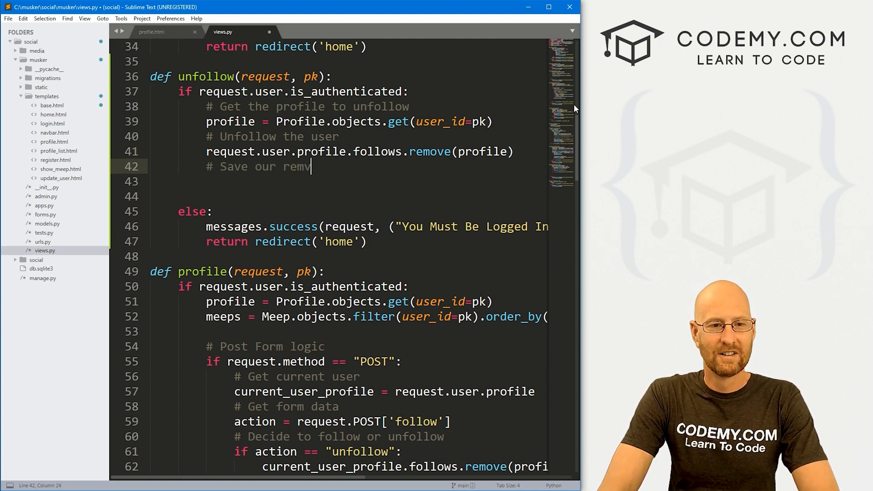
pyautogui.write('profil')
pyautogui.click(350, 181)
pyautogui.write('request.')
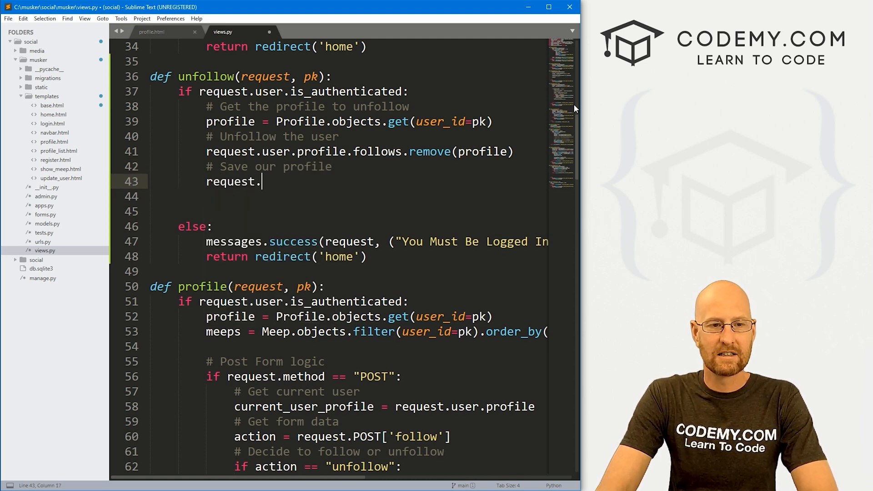
pyautogui.write('user.profile.save')
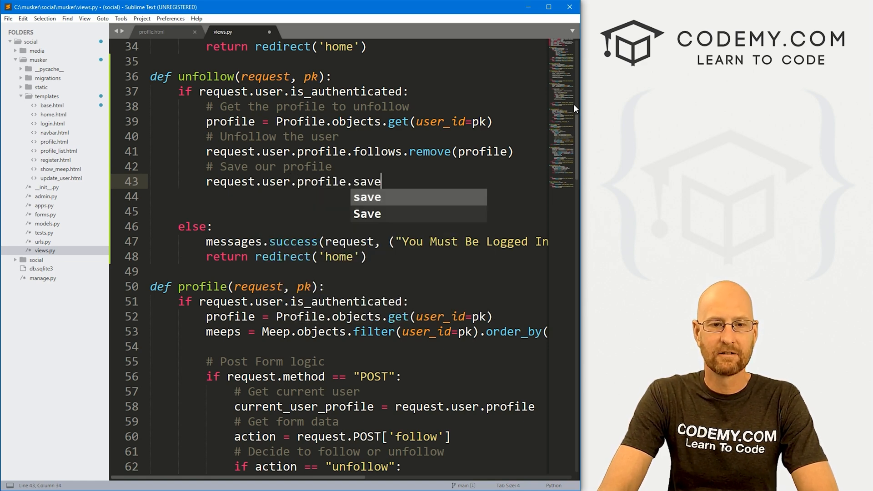
pyautogui.write('()')
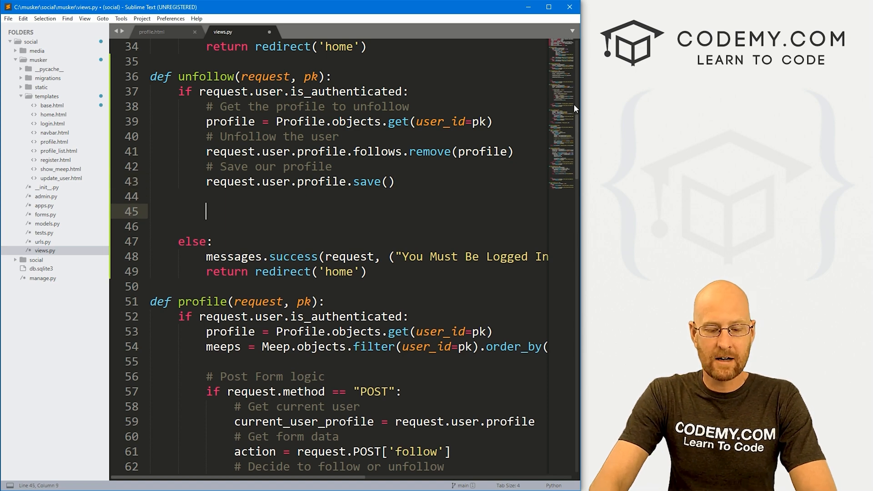
# - Add a '# Return message' comment with messages.success and return redirect(request.META.get("HTTP_REFERER"))
pyautogui.write('# Return me')
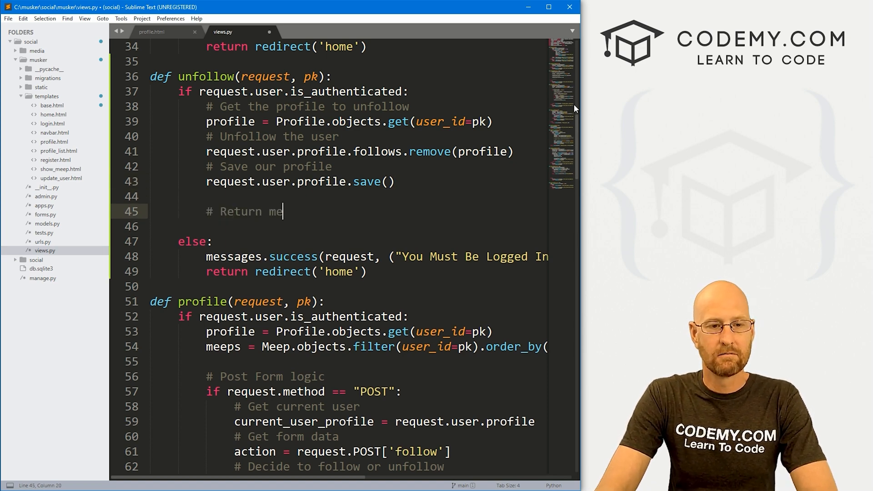
pyautogui.write('ssage')
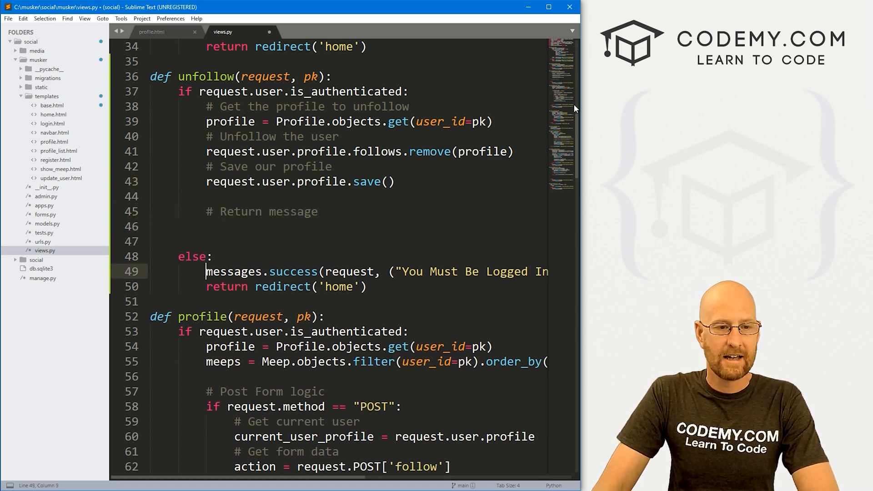
pyautogui.moveTo(206, 271); pyautogui.dragTo(367, 287)
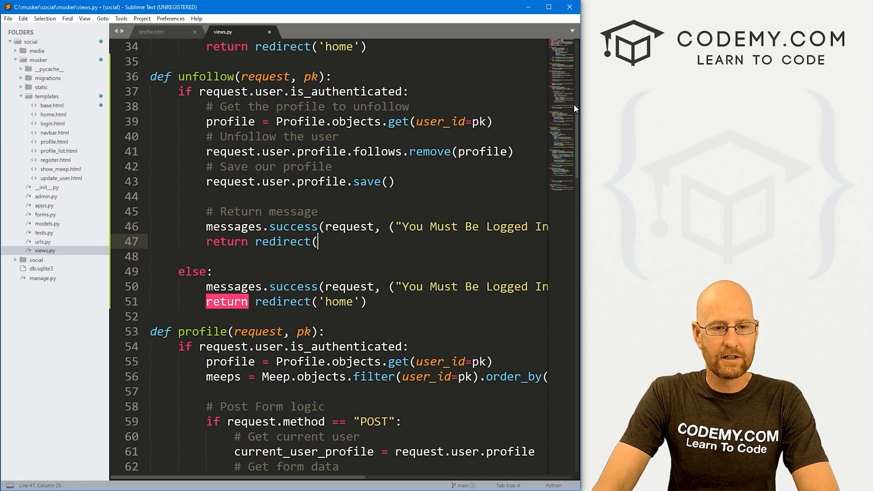
pyautogui.write(')')
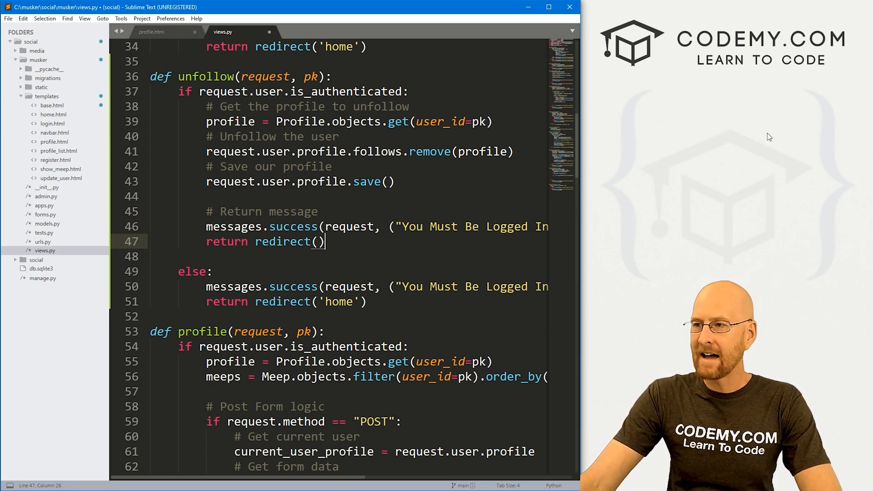
pyautogui.write('request.')
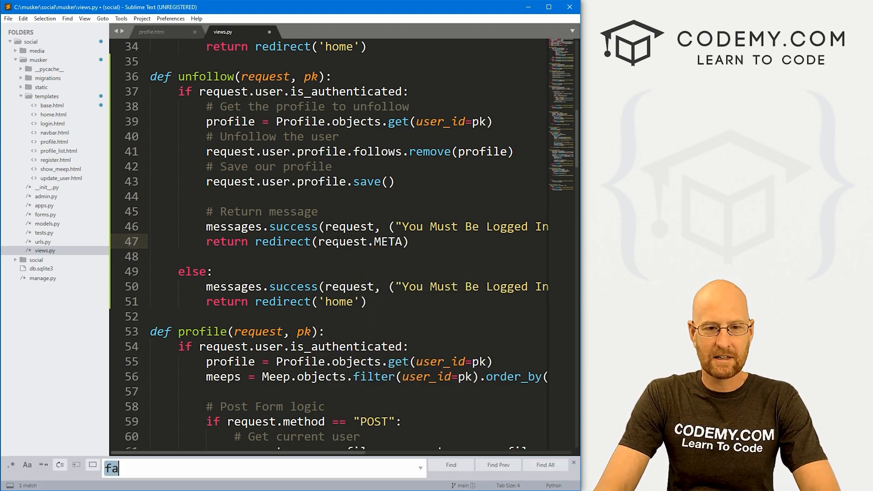
pyautogui.write('META')
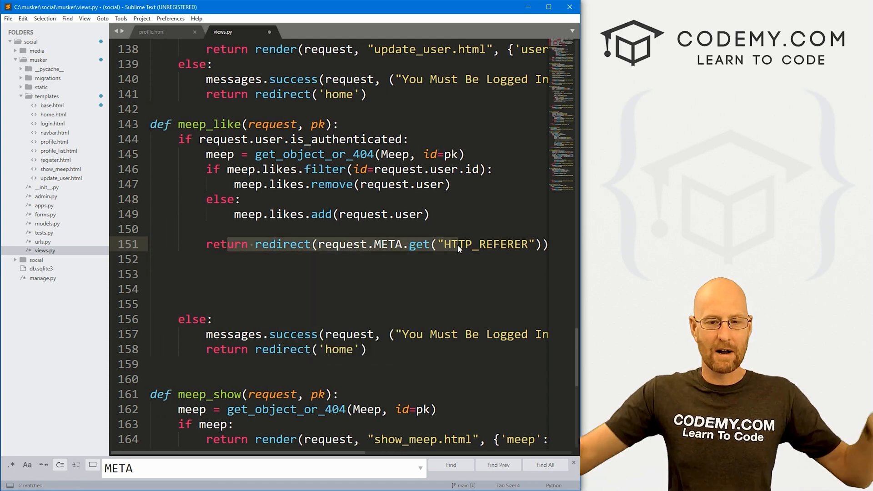
pyautogui.scroll(3)
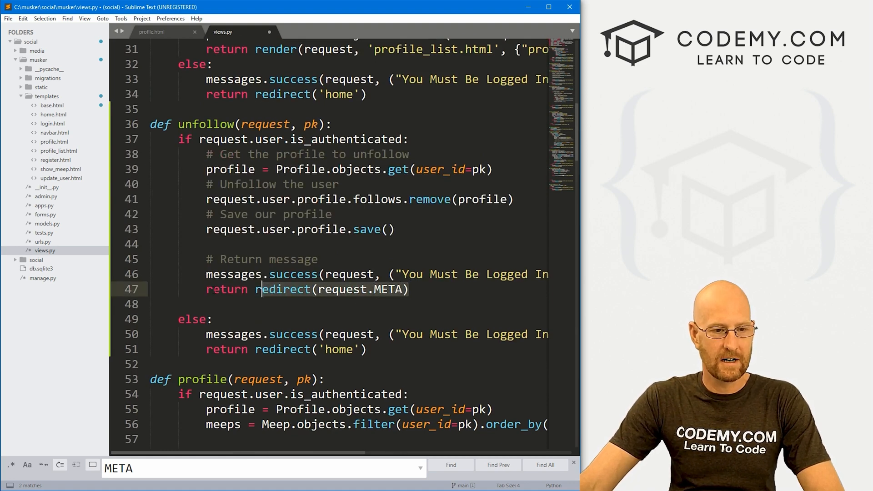
pyautogui.write('.get("HTTP_REFERER"))')
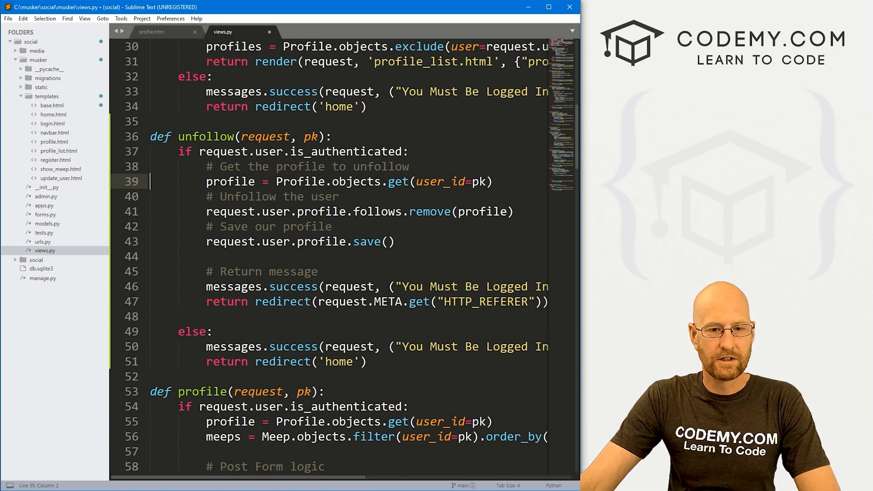
# - Make the message an f-string 'You Have Successfully Unfollowed {profile.user.username}' and save views.py
pyautogui.doubleClick(477, 301)
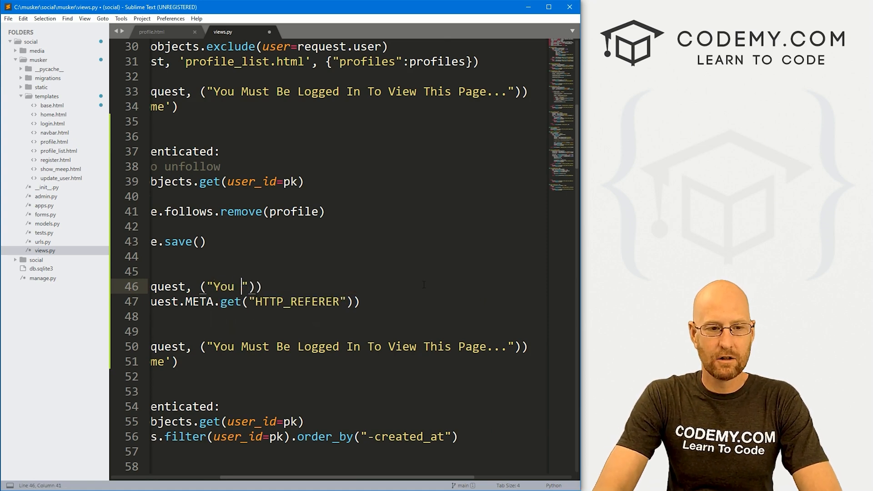
pyautogui.write('Have Successfully Unfollowed')
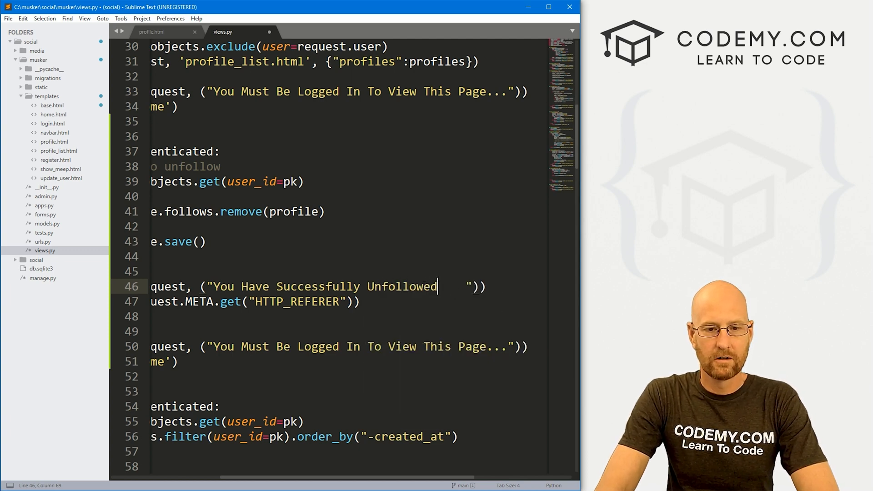
pyautogui.write('{}')
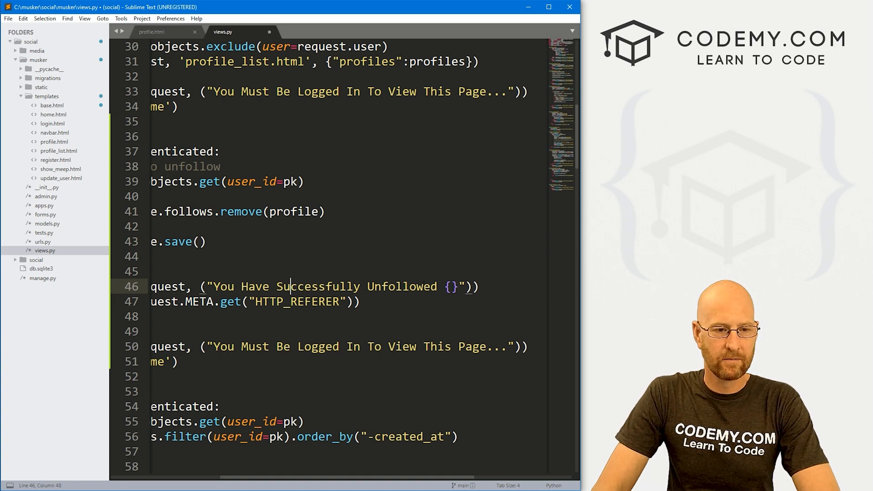
pyautogui.write('f')
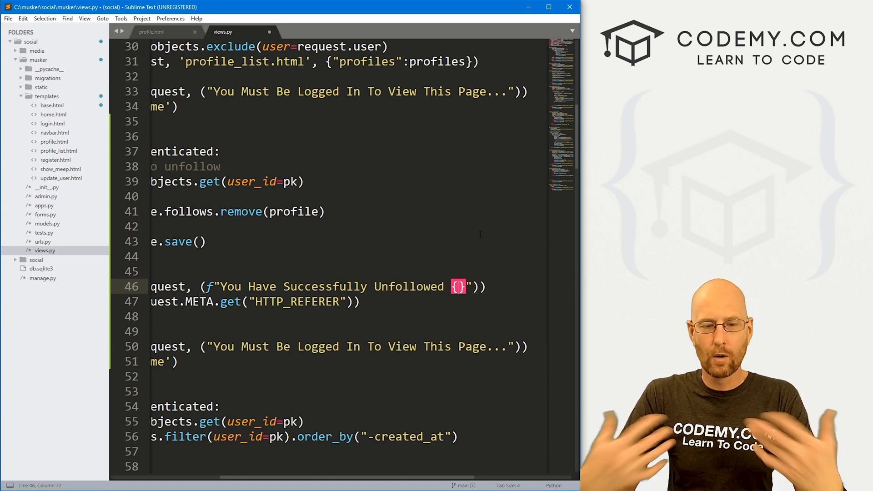
pyautogui.write('profile.user.')
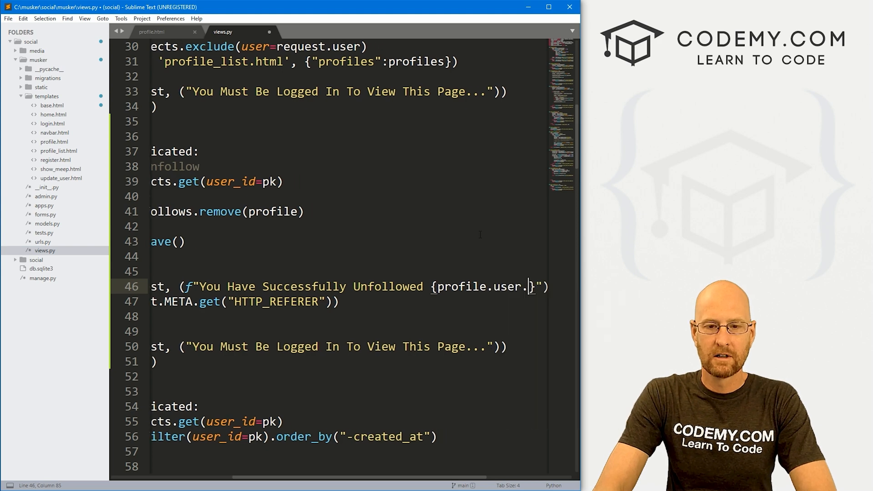
pyautogui.write('username')
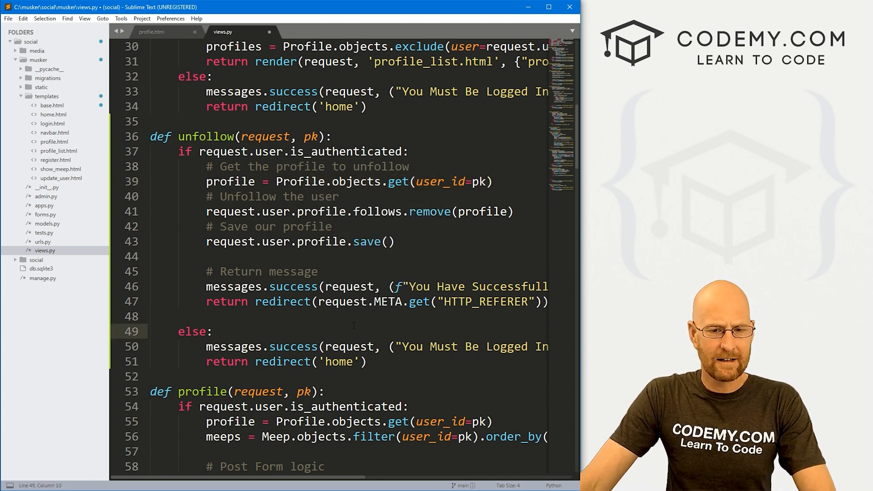
pyautogui.press('ctrl+s')
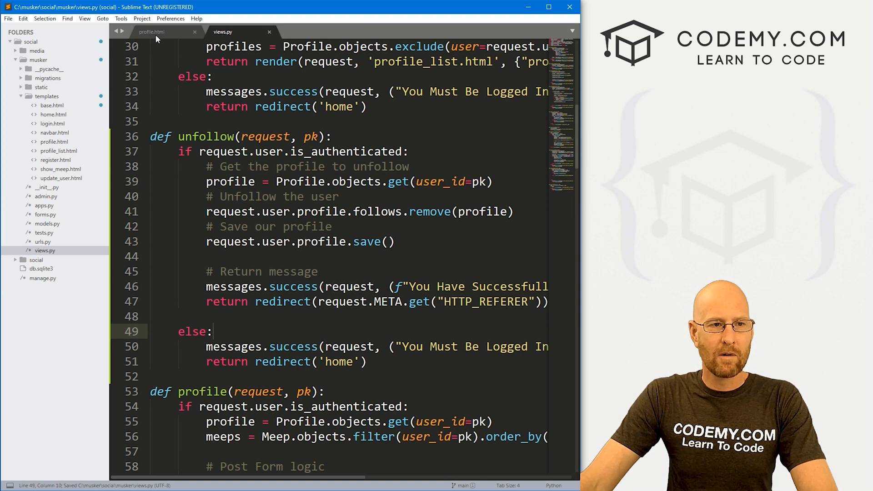
# - In profile.html, set the undo link href to {% url 'unfollow' following.user.id %}
pyautogui.click(151, 32)
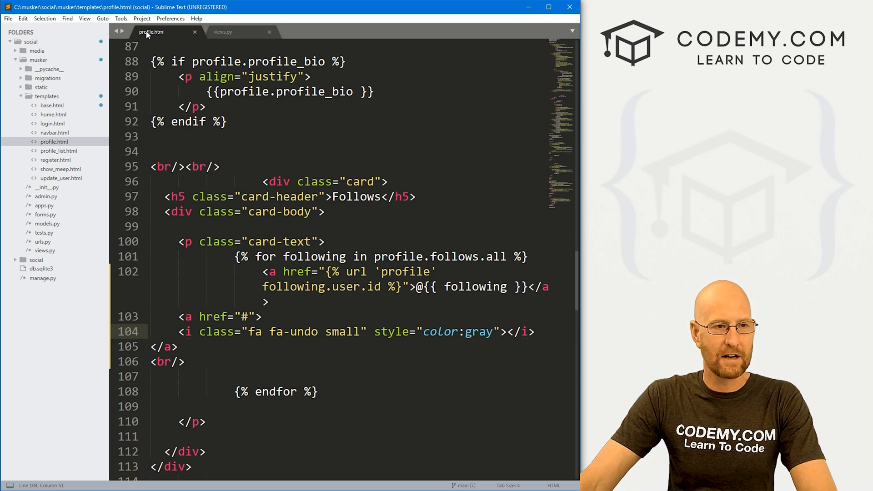
pyautogui.moveTo(148, 34)
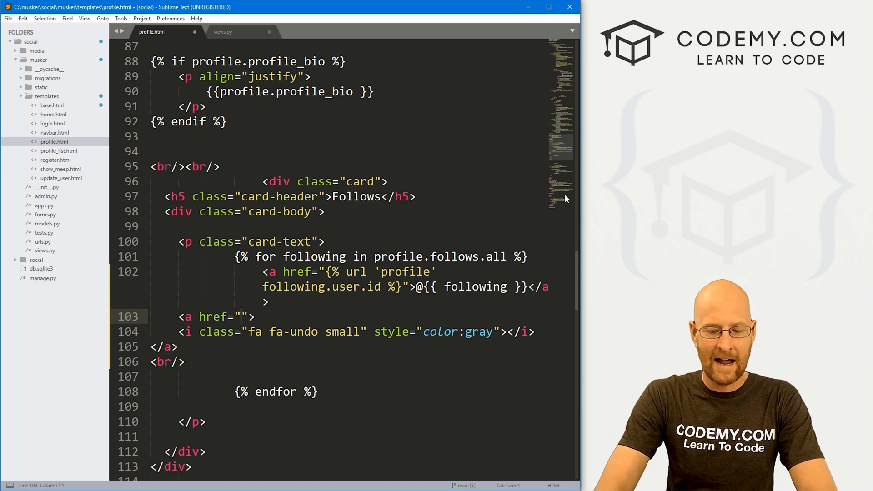
pyautogui.write('{%%}')
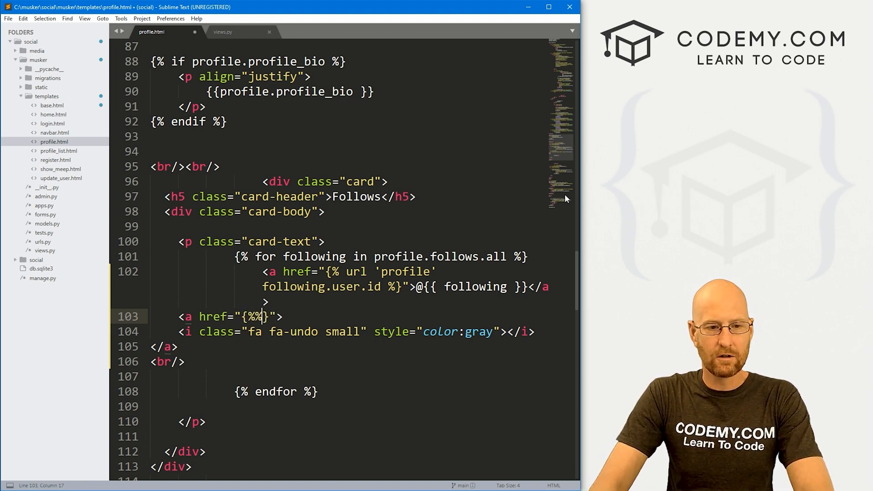
pyautogui.write('url')
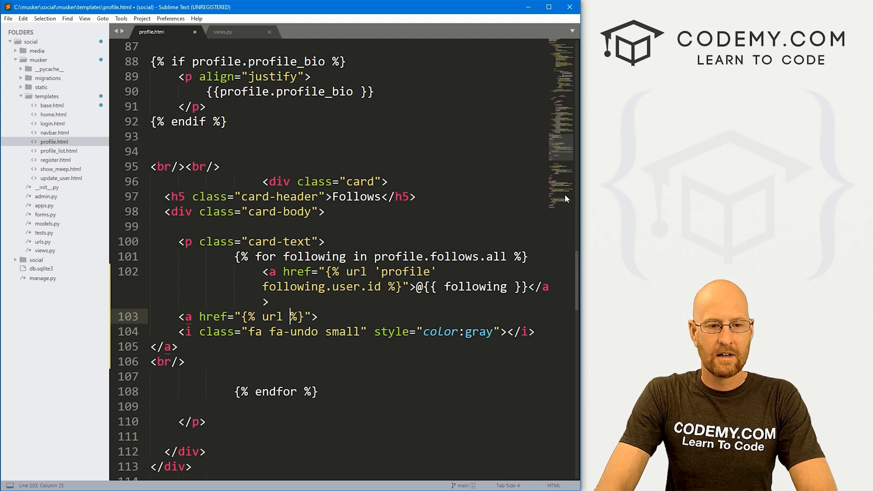
pyautogui.write("unfollow'")
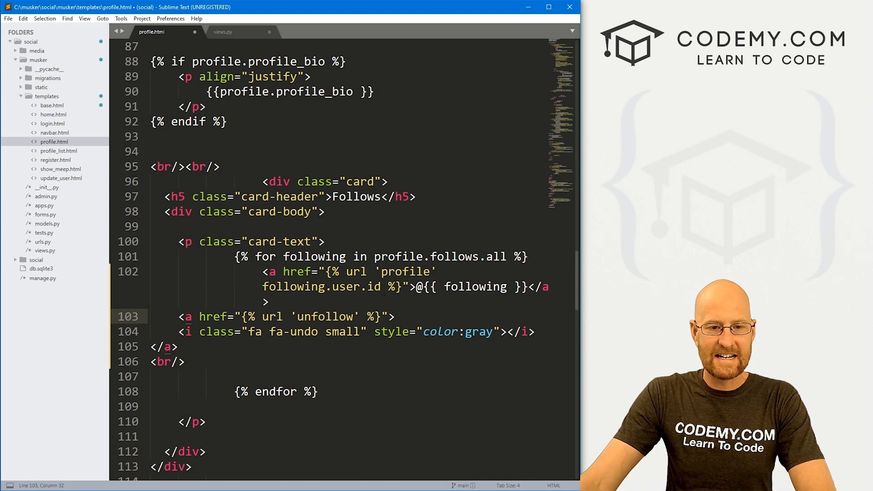
pyautogui.doubleClick(323, 286)
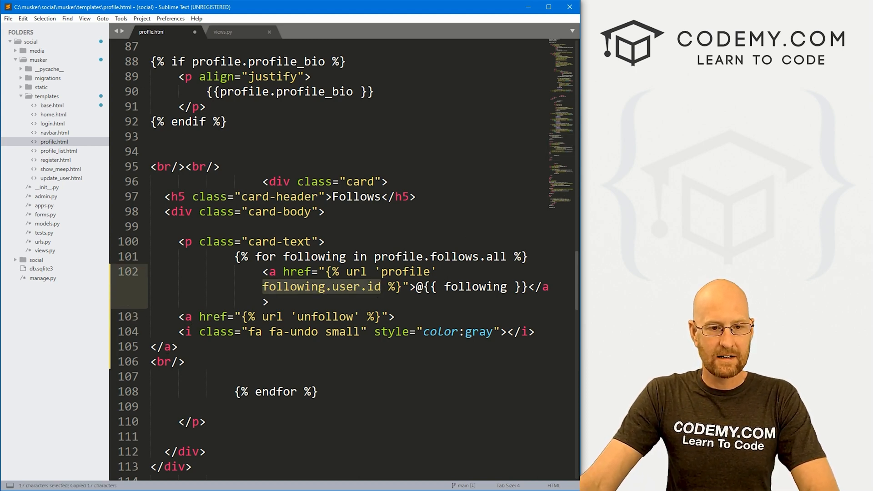
pyautogui.write('following.user.id')
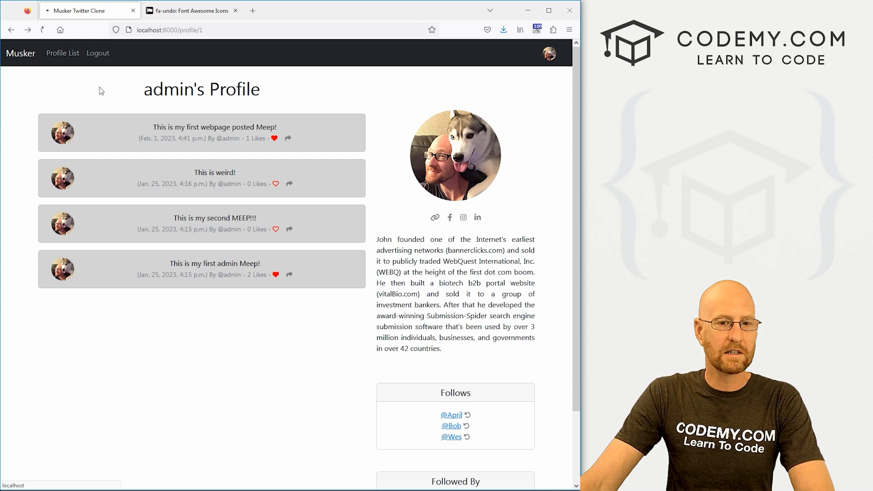
pyautogui.scroll(-3)
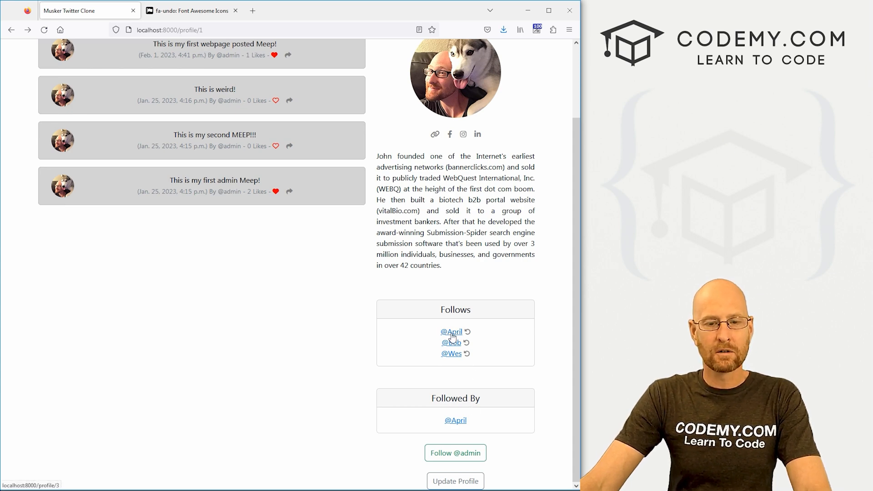
pyautogui.click(466, 332)
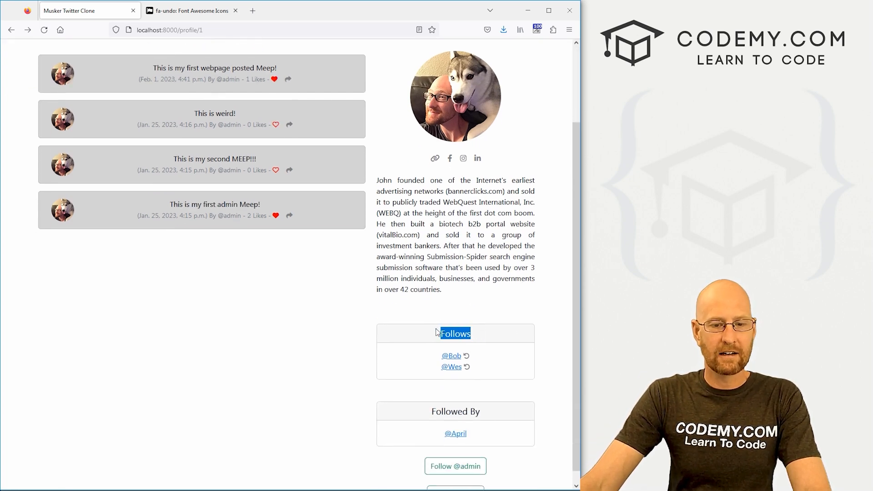
pyautogui.moveTo(335, 202)
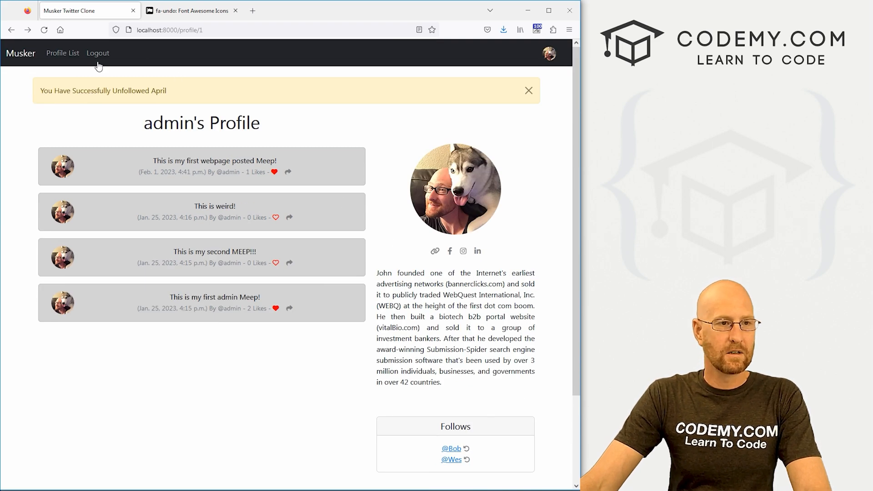
# - Refollow April from the Profile List and return to admin's profile
pyautogui.click(63, 53)
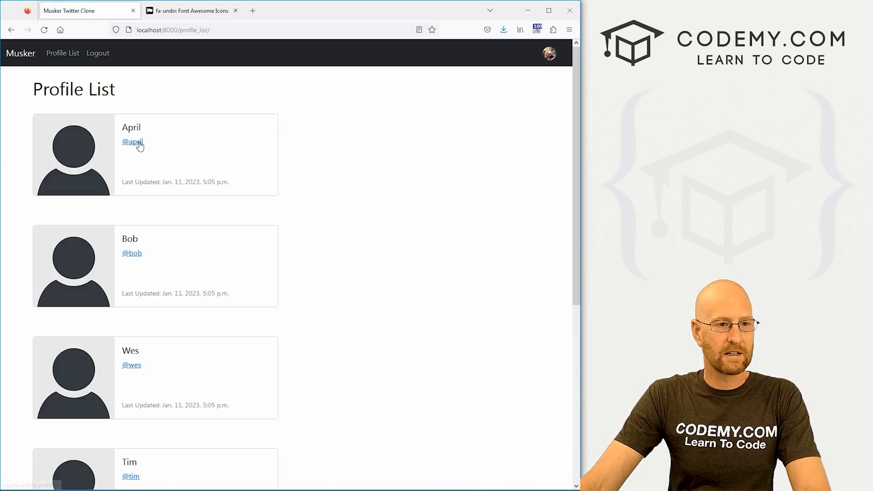
pyautogui.click(132, 141)
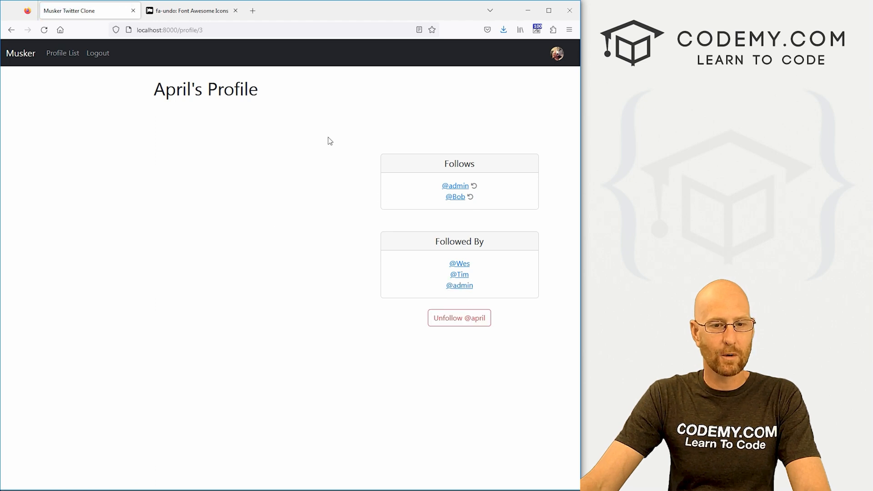
pyautogui.click(455, 185)
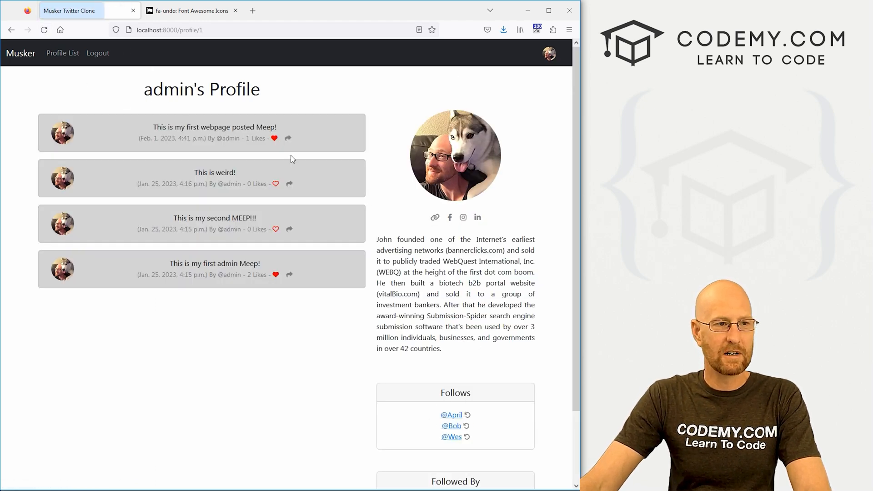
pyautogui.moveTo(482, 437)
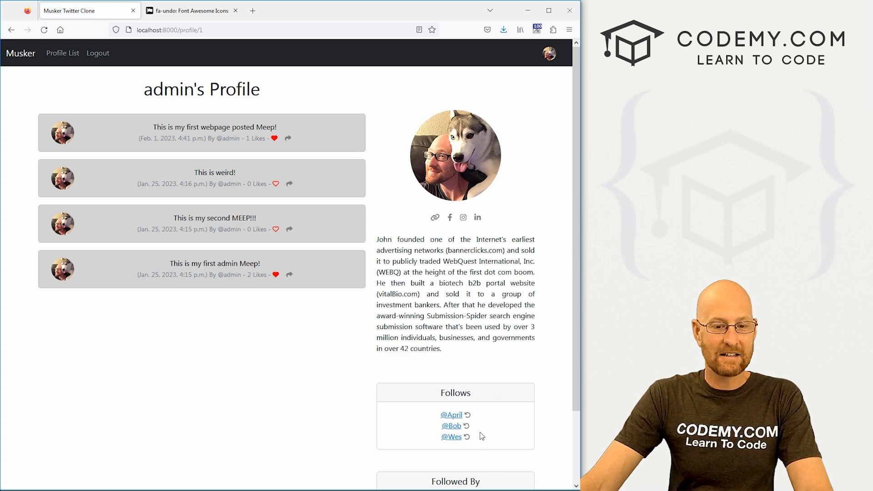
# - Unfollow Bob via the undo icon, check the success message, then refollow Bob from the Profile List
pyautogui.click(467, 426)
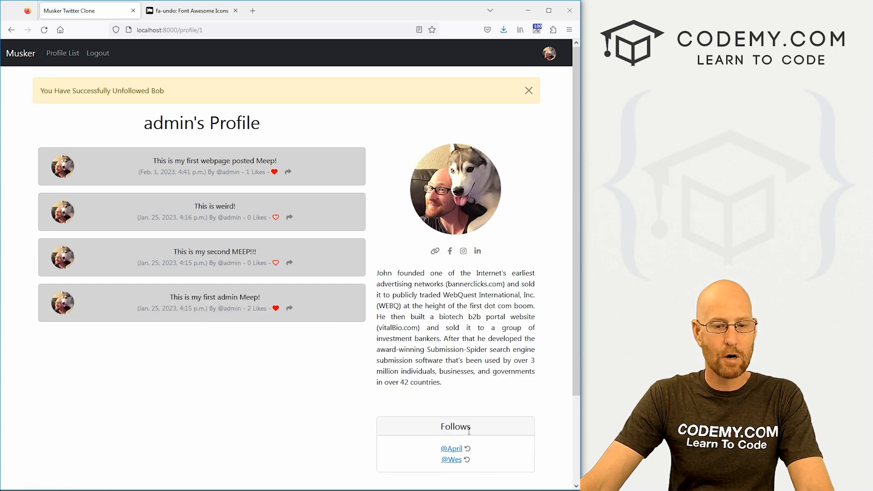
pyautogui.moveTo(53, 90); pyautogui.dragTo(166, 90)
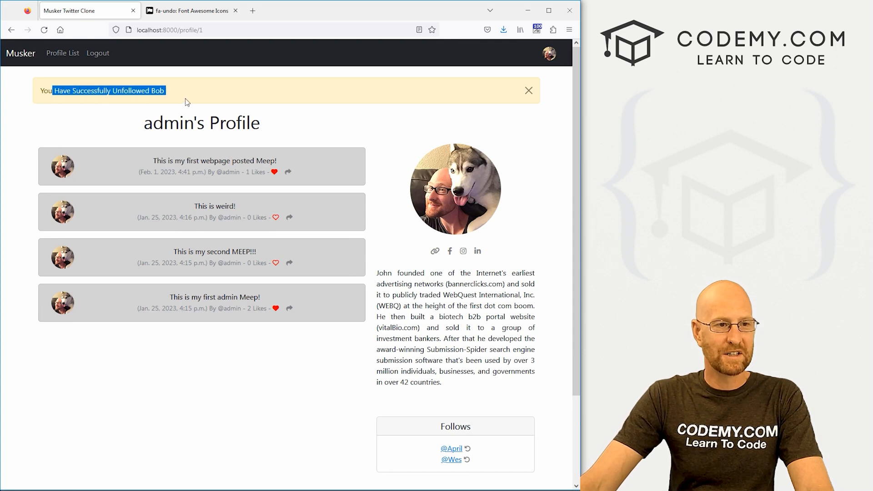
pyautogui.moveTo(210, 55)
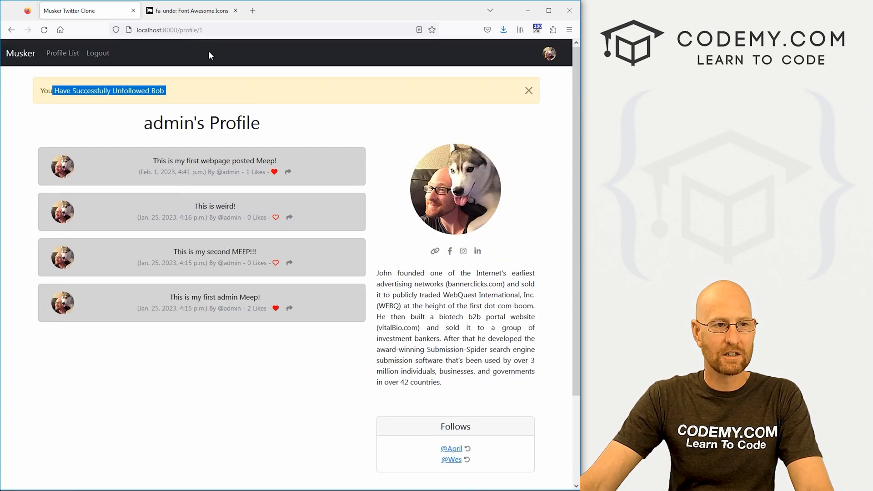
pyautogui.click(62, 53)
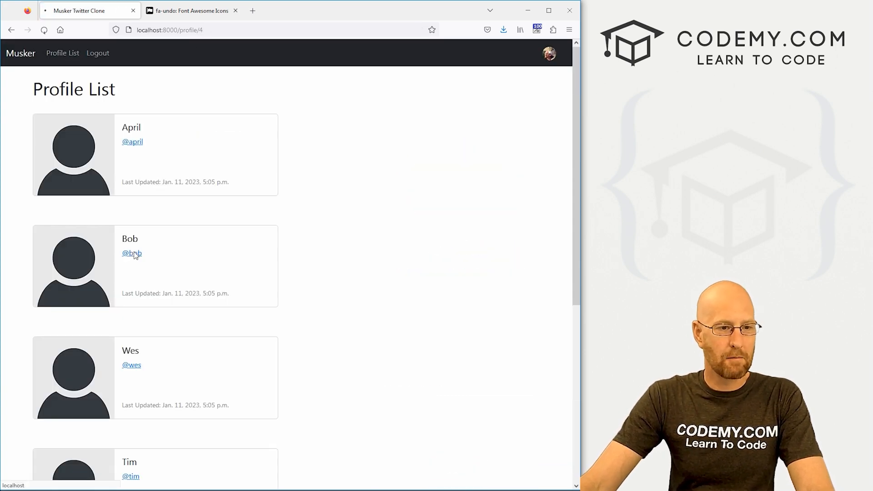
pyautogui.click(131, 253)
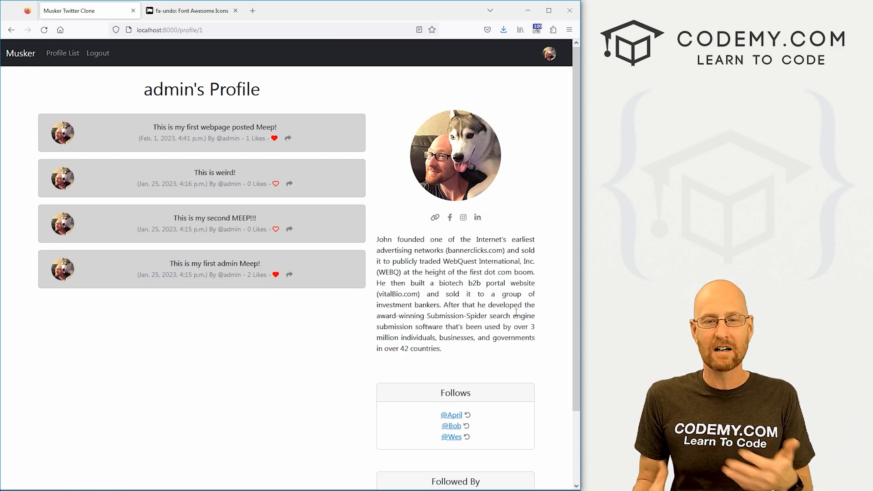
pyautogui.moveTo(462, 412)
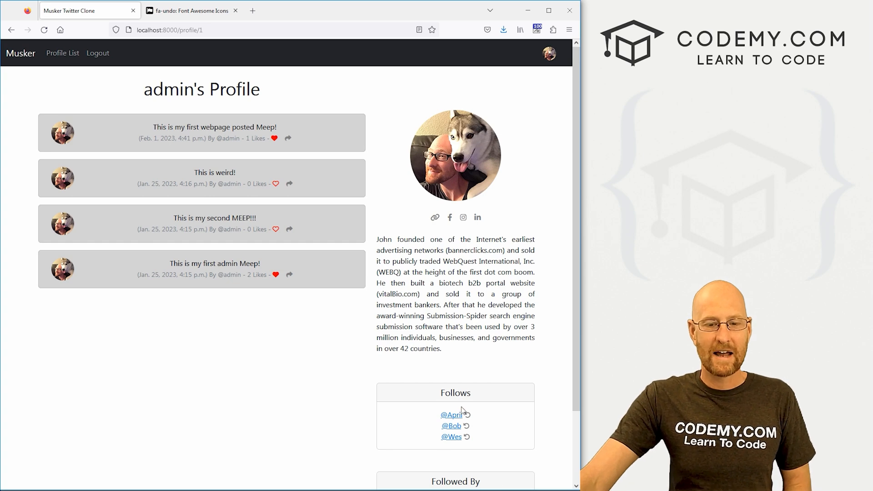
# - Scroll profile.html to the <form method=POST> block and highlight the opening form tag
pyautogui.click(452, 414)
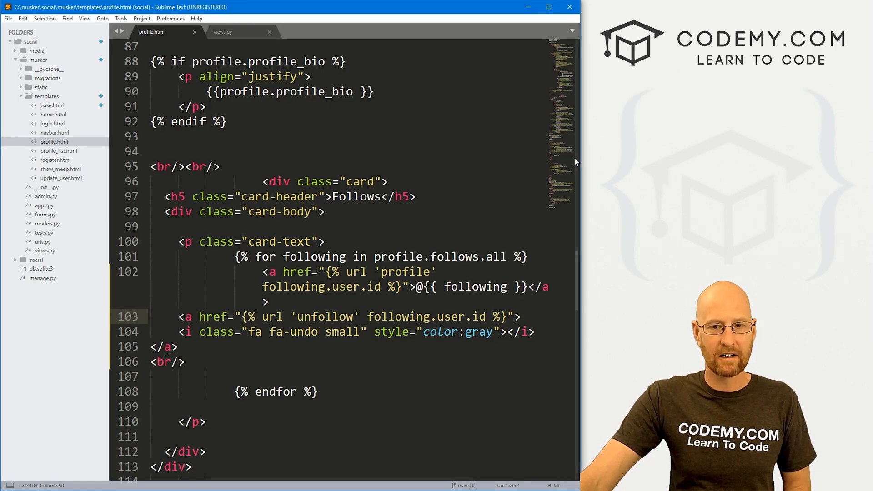
pyautogui.scroll(-3)
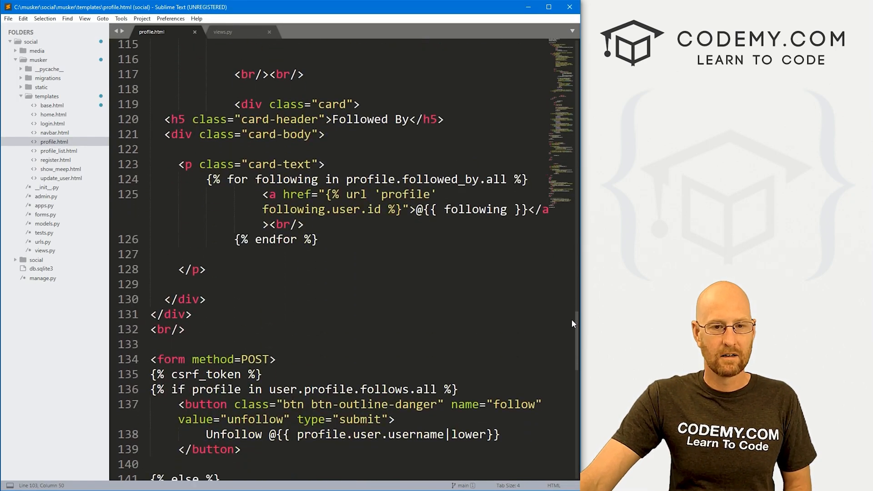
pyautogui.scroll(-3)
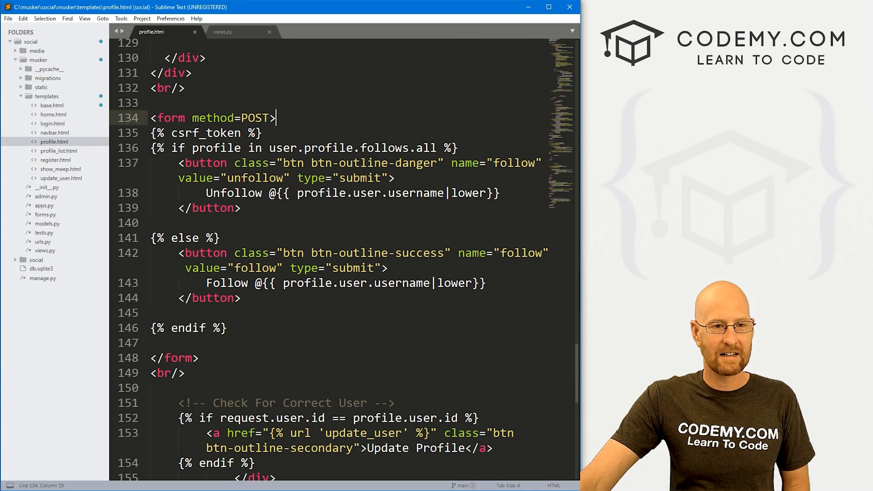
pyautogui.moveTo(275, 117); pyautogui.dragTo(151, 117)
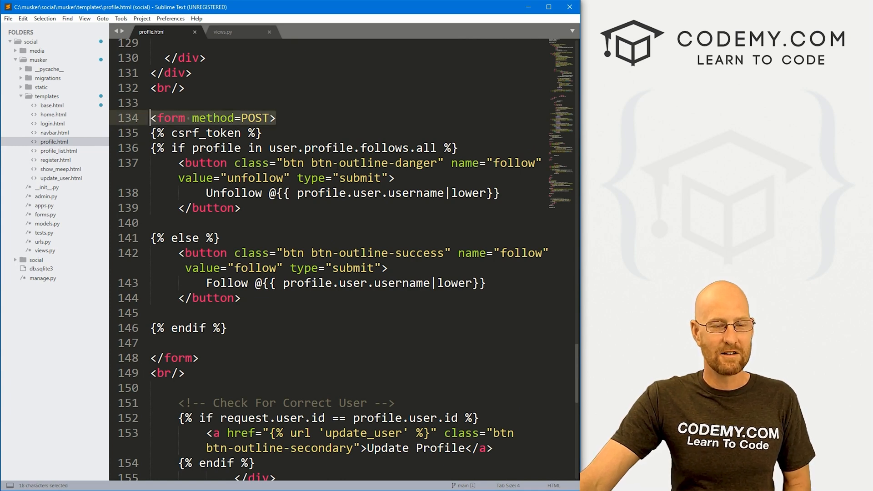